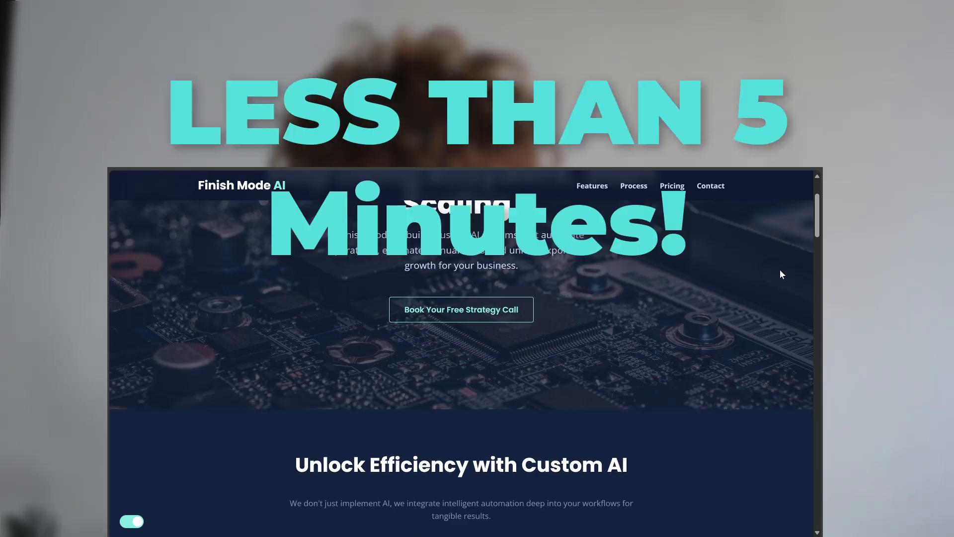
Scroll through the pasted landing-page requirements in the ChatGPT message box to review them.
{"action": "scroll", "scroll_direction": "down", "scroll_amount": 3}
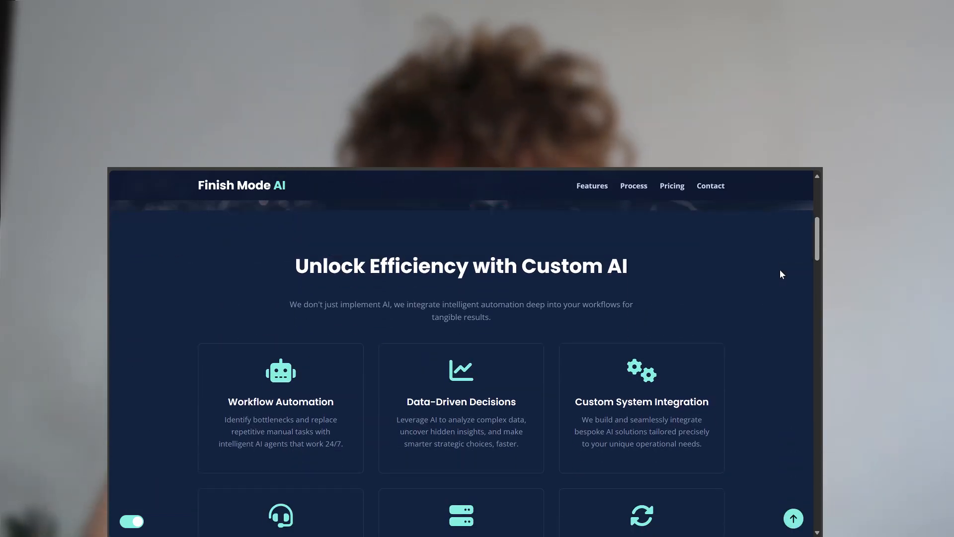
{"action": "scroll", "scroll_direction": "down", "scroll_amount": 3}
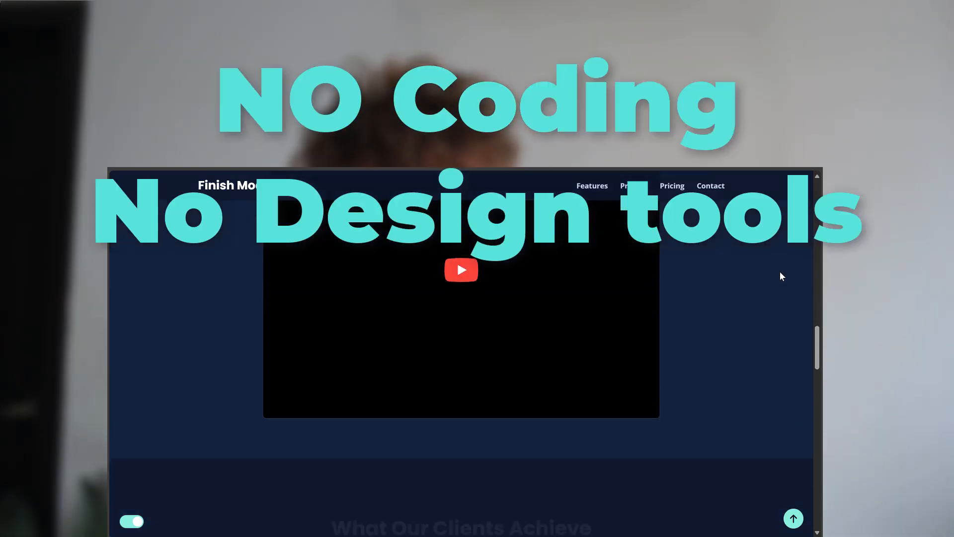
{"action": "scroll", "scroll_direction": "down", "scroll_amount": 3}
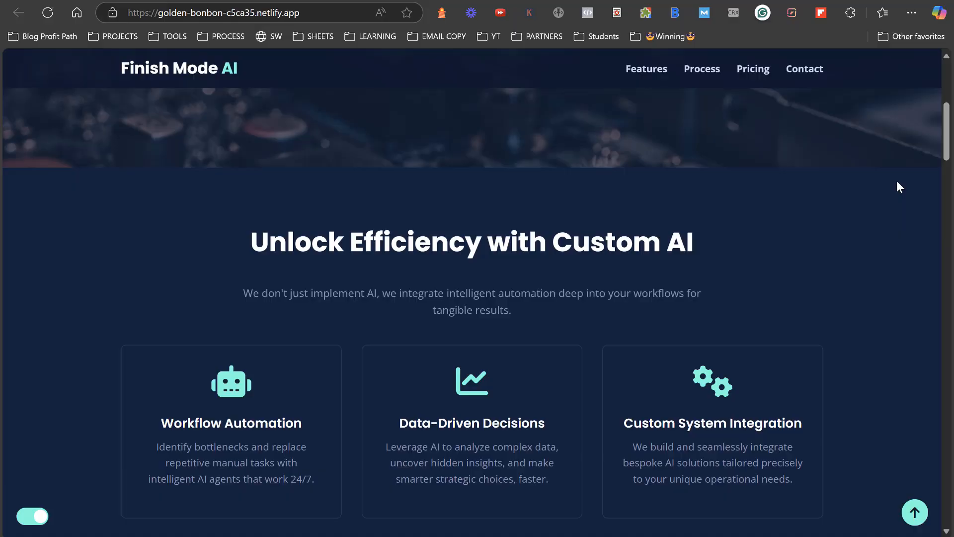
{"action": "scroll", "scroll_direction": "down", "scroll_amount": 3}
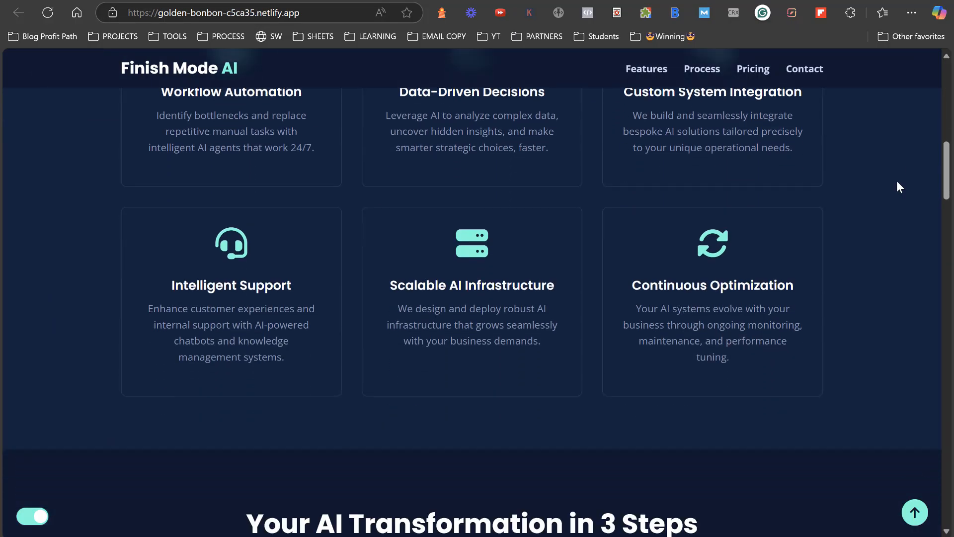
{"action": "scroll", "scroll_direction": "down", "scroll_amount": 3}
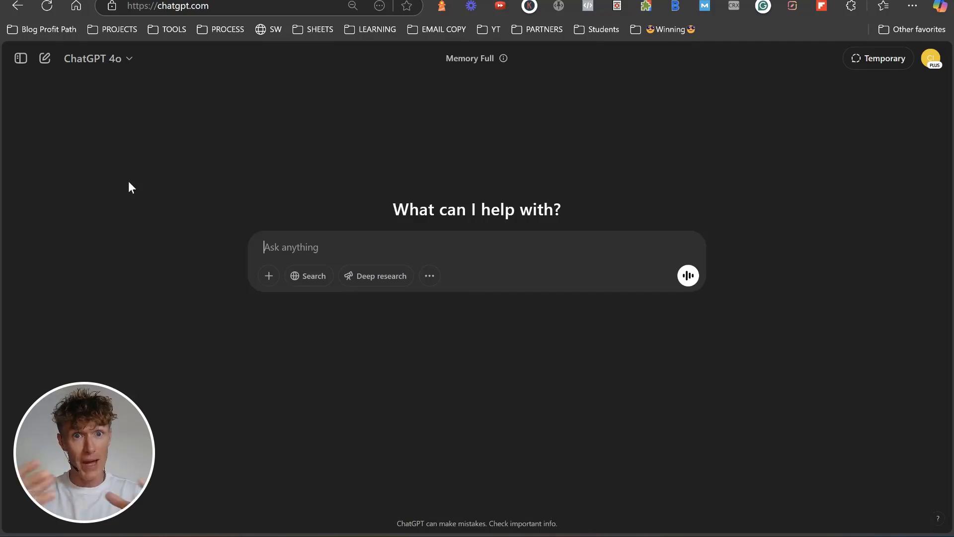
{"action": "mouse_move", "coordinate": [281, 200]}
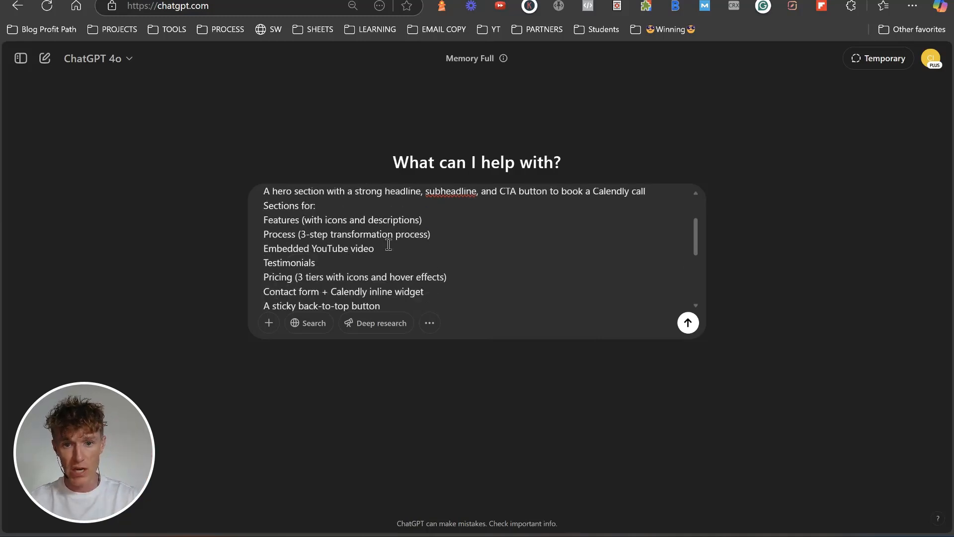
{"action": "scroll", "scroll_direction": "down", "scroll_amount": 3}
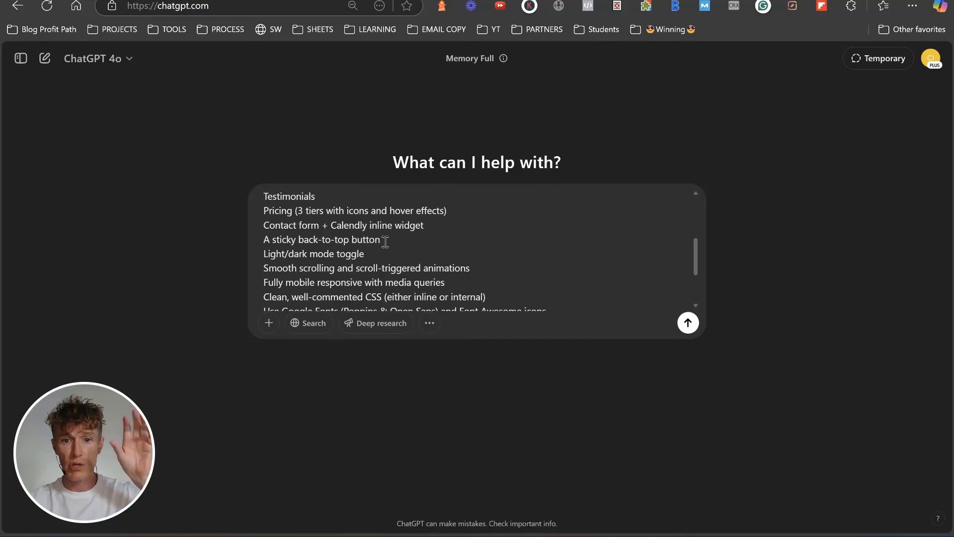
{"action": "scroll", "scroll_direction": "down", "scroll_amount": 3}
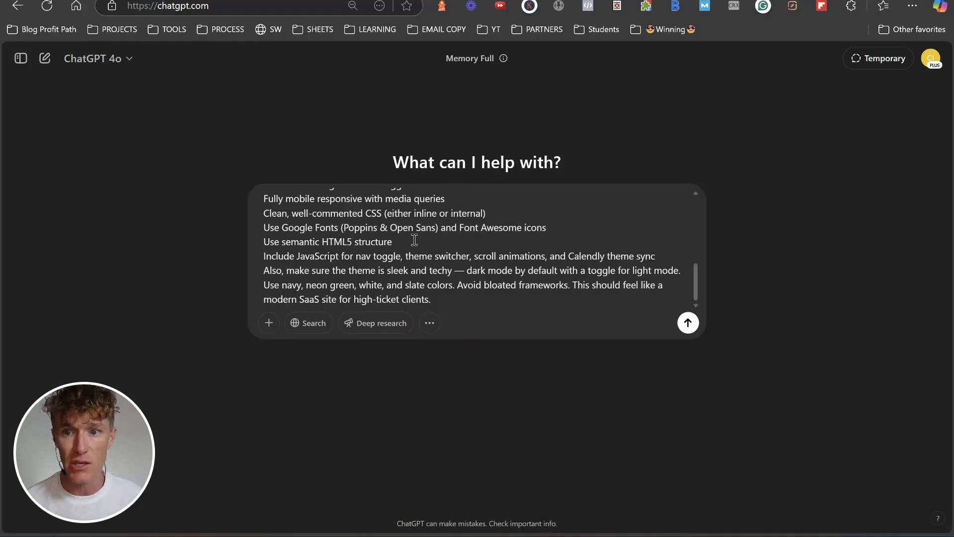
Send the request and copy ChatGPT's refined landing-page prompt from its code block.
{"action": "left_click", "coordinate": [687, 323]}
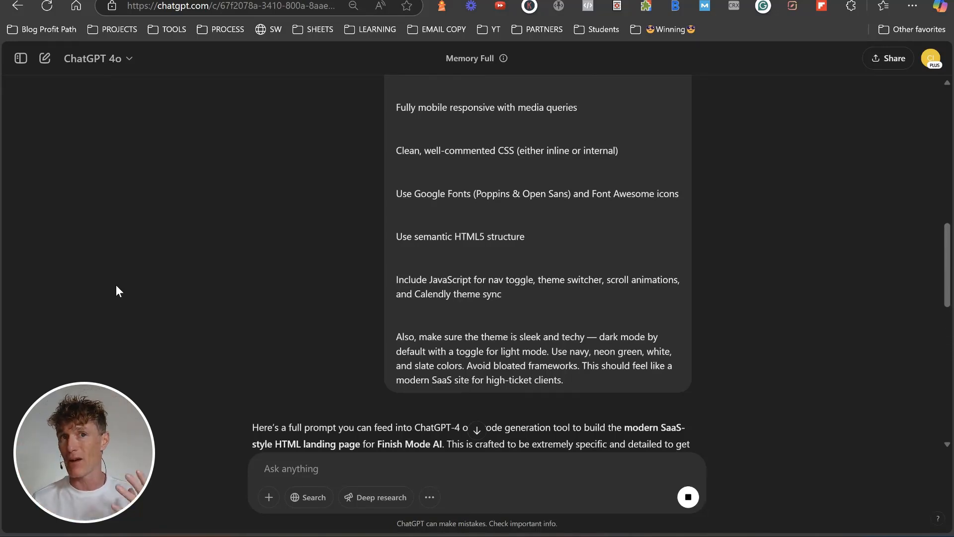
{"action": "scroll", "scroll_direction": "down", "scroll_amount": 3}
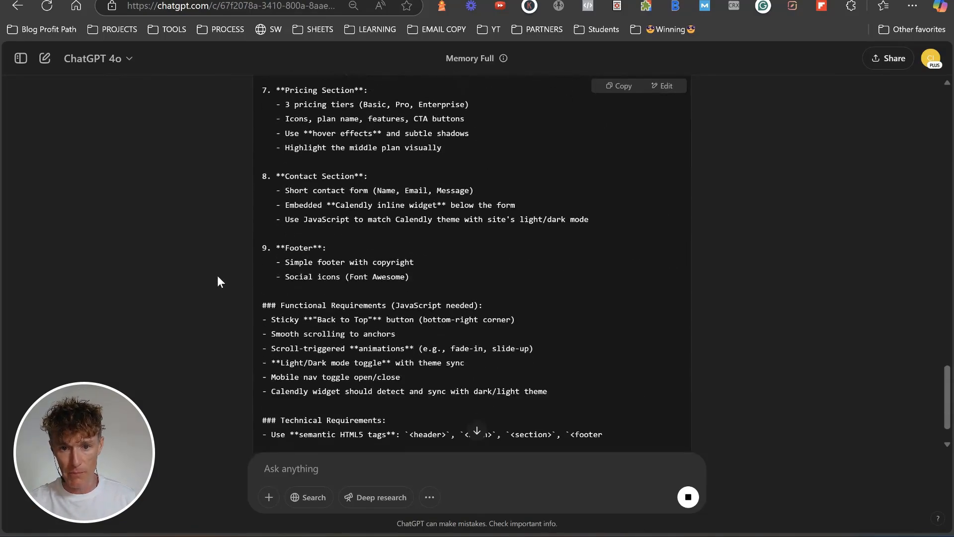
{"action": "scroll", "scroll_direction": "down", "scroll_amount": 3}
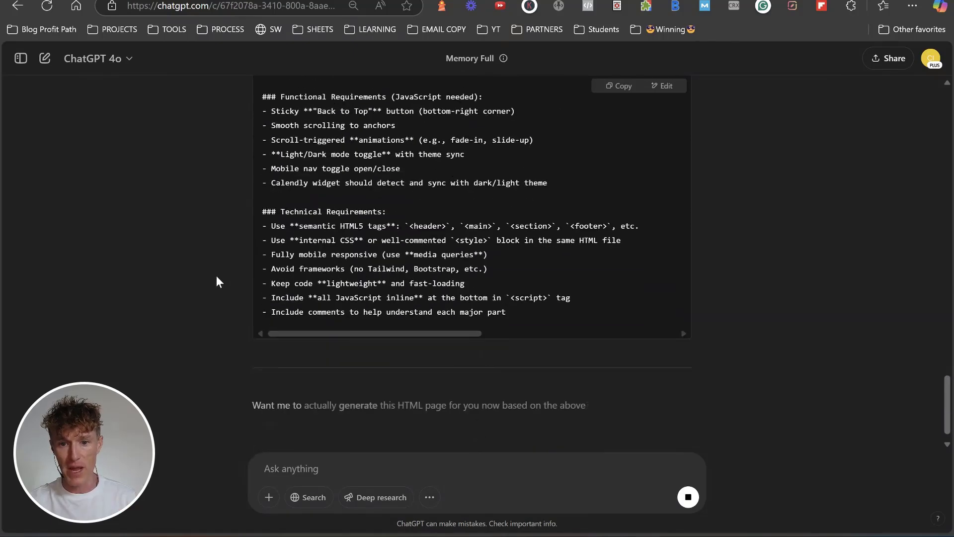
{"action": "left_click", "coordinate": [618, 85]}
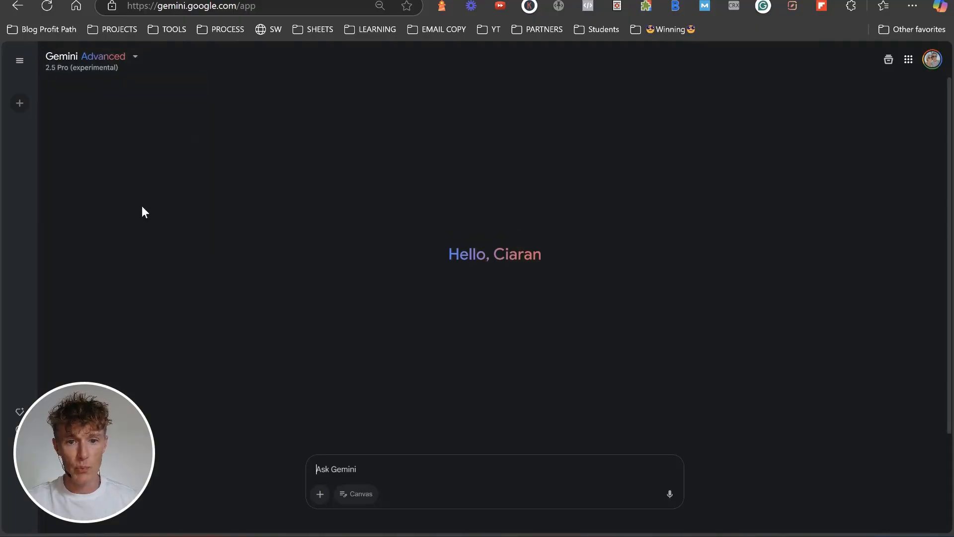
{"action": "mouse_move", "coordinate": [360, 494]}
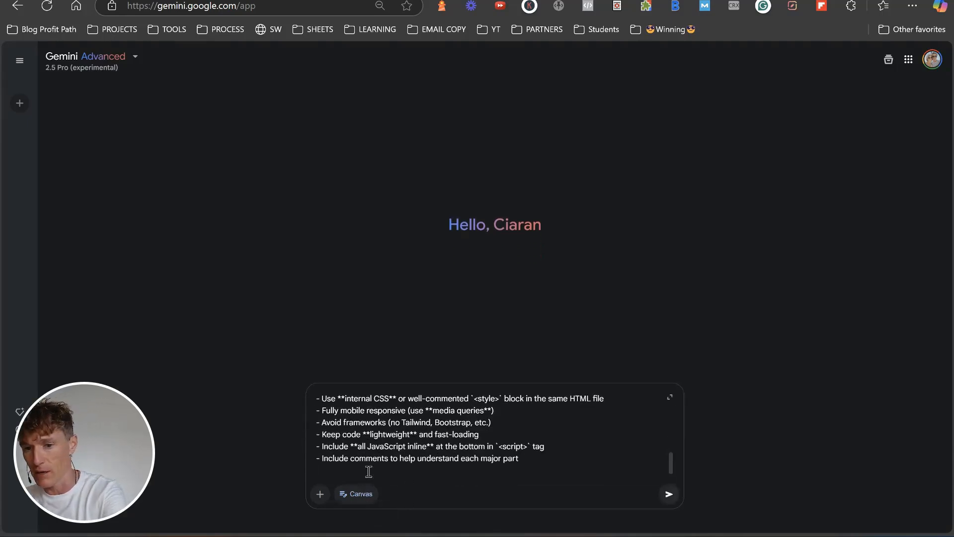
Submit the pasted refined prompt to Gemini with Canvas to generate the landing page code.
{"action": "left_click", "coordinate": [668, 494]}
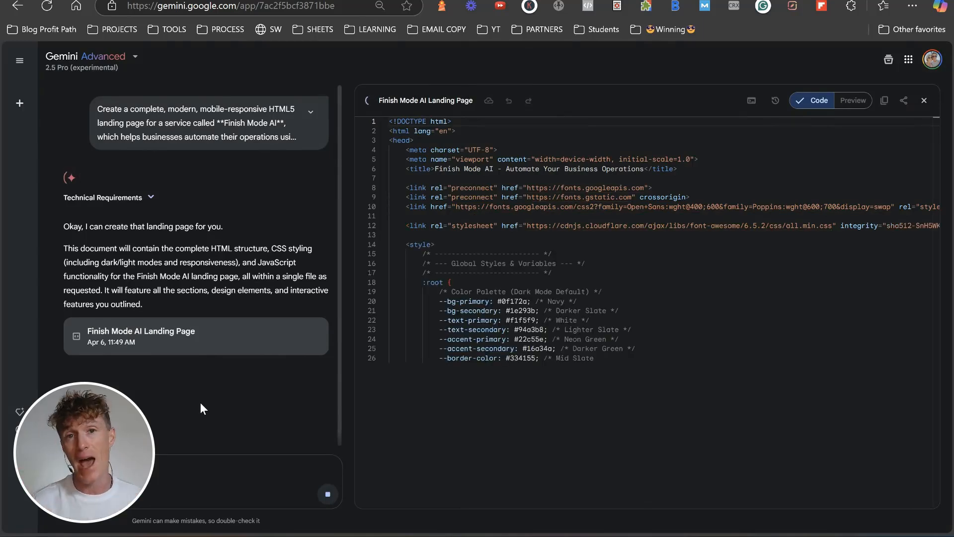
Preview the generated Finish Mode AI site in Canvas, then copy its complete code.
{"action": "left_click", "coordinate": [851, 100]}
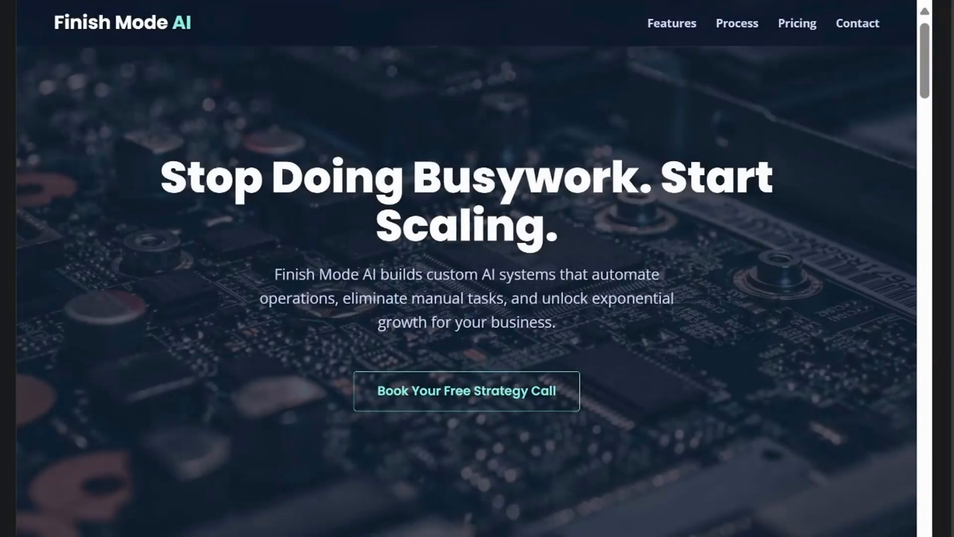
{"action": "scroll", "scroll_direction": "down", "scroll_amount": 3}
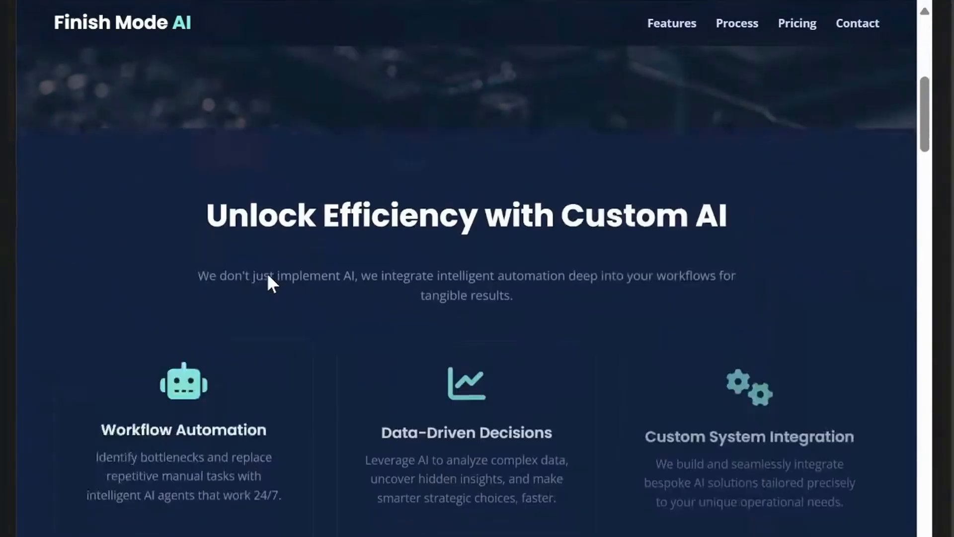
{"action": "scroll", "scroll_direction": "down", "scroll_amount": 3}
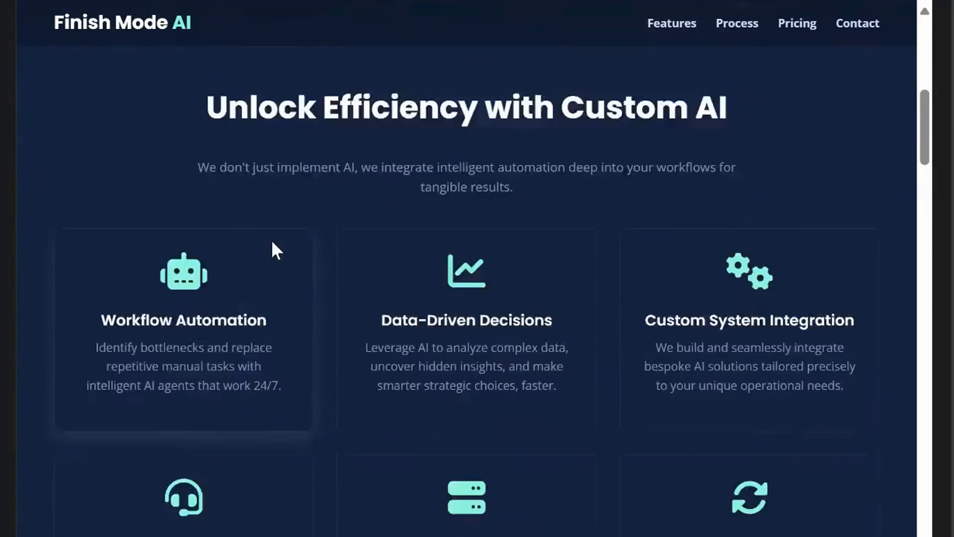
{"action": "scroll", "scroll_direction": "down", "scroll_amount": 3}
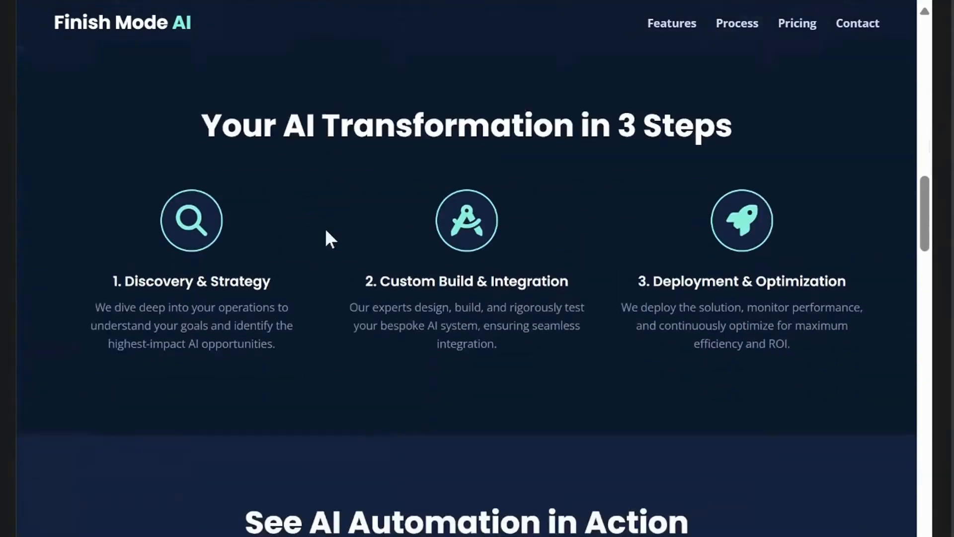
{"action": "scroll", "scroll_direction": "down", "scroll_amount": 3}
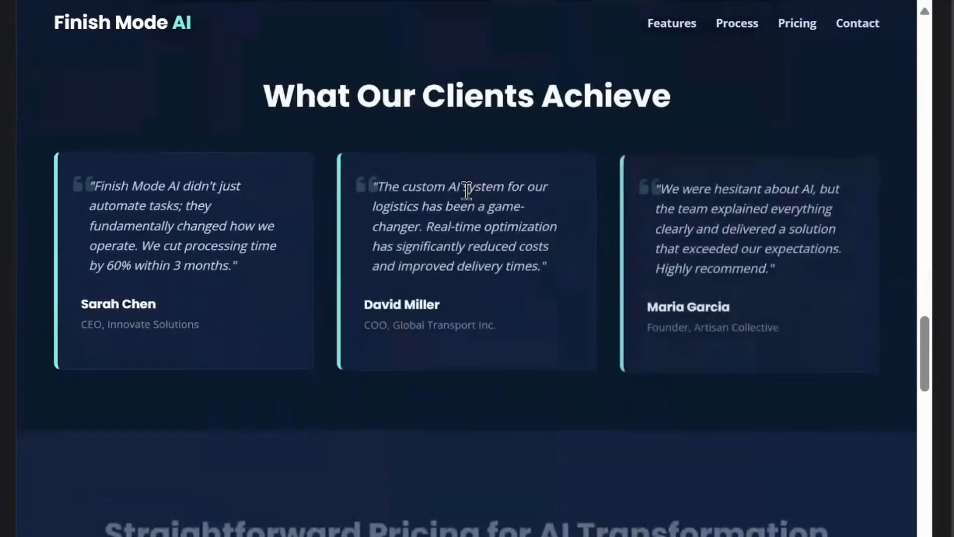
{"action": "scroll", "scroll_direction": "down", "scroll_amount": 3}
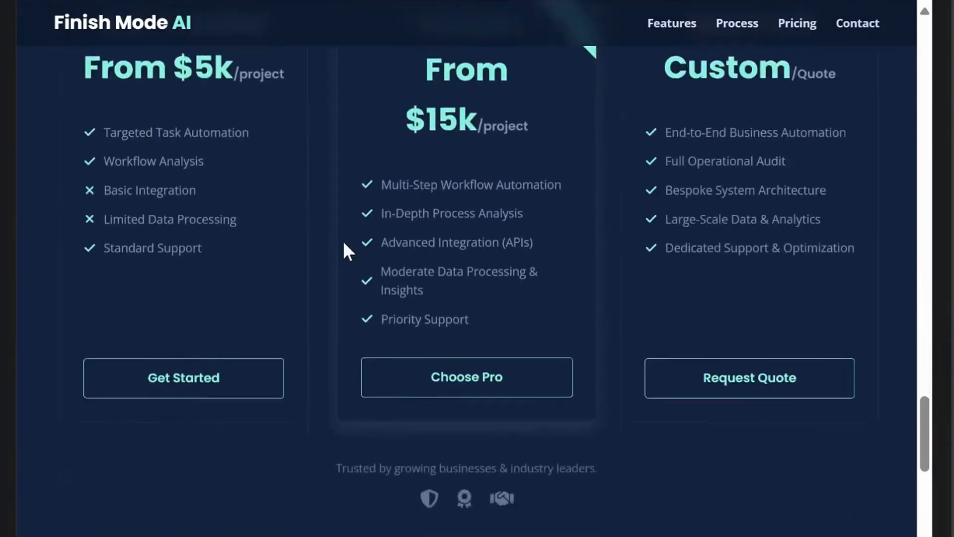
{"action": "scroll", "scroll_direction": "down", "scroll_amount": 3}
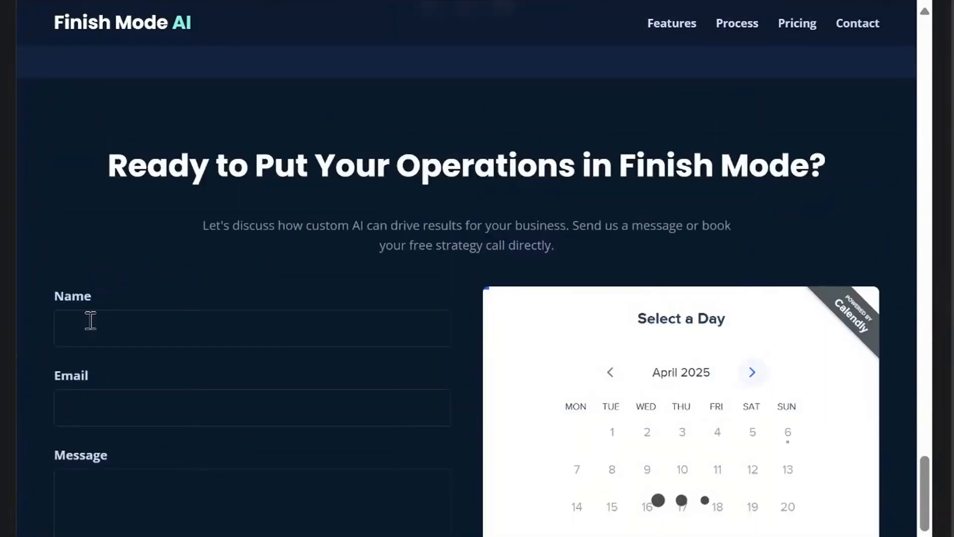
{"action": "scroll", "scroll_direction": "down", "scroll_amount": 3}
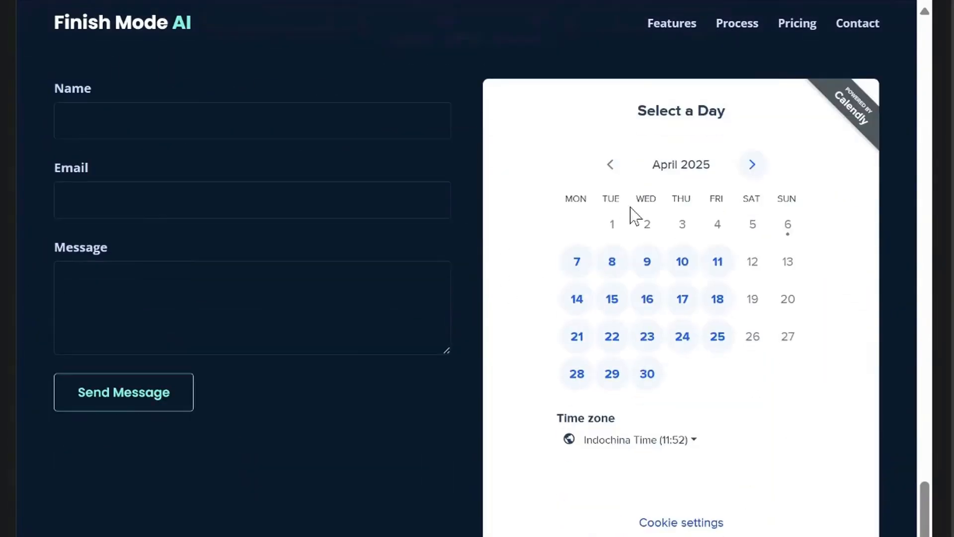
{"action": "scroll", "scroll_direction": "down", "scroll_amount": 3}
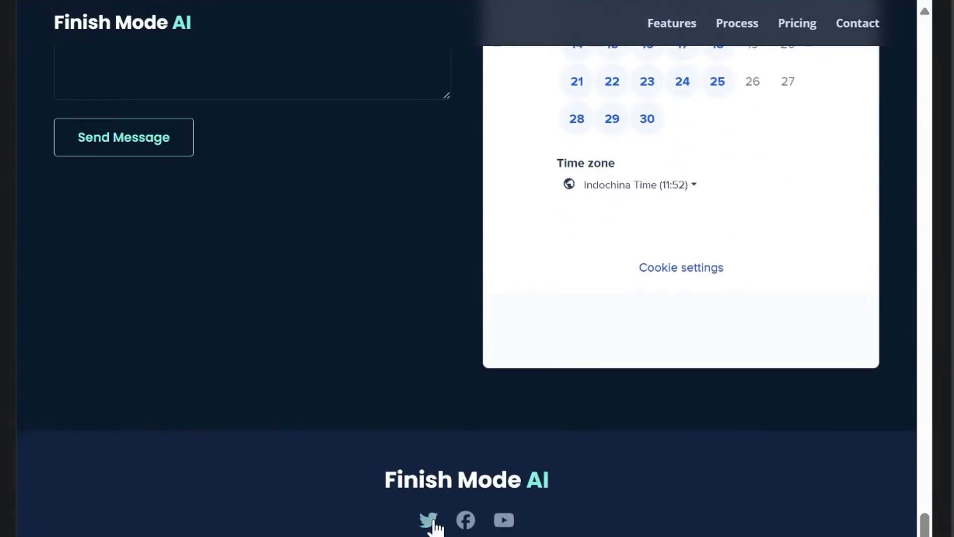
{"action": "scroll", "scroll_direction": "up", "scroll_amount": 3}
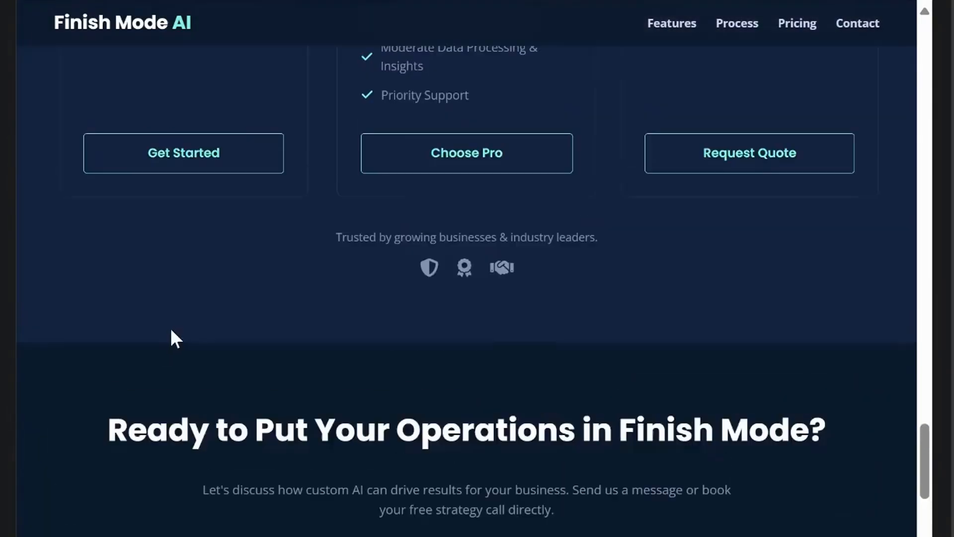
{"action": "scroll", "scroll_direction": "up", "scroll_amount": 3}
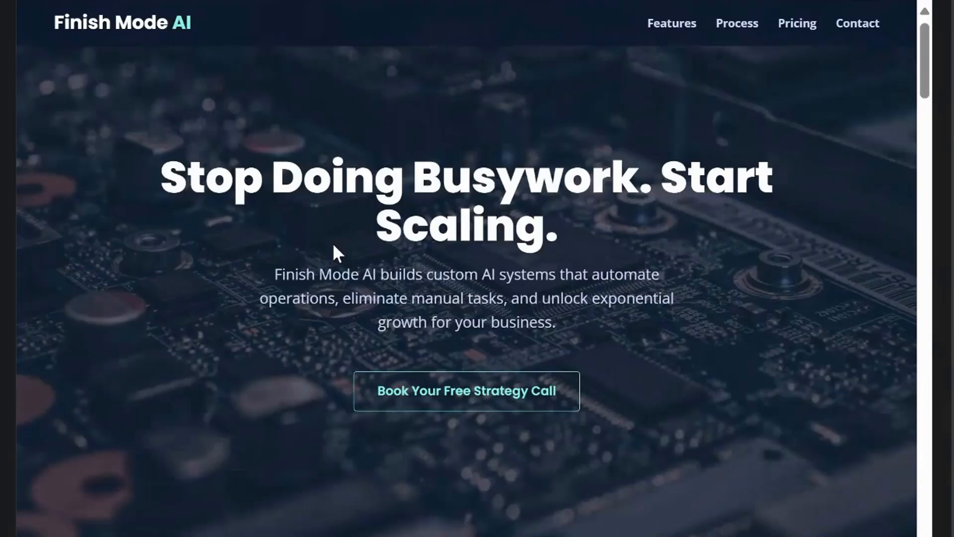
{"action": "mouse_move", "coordinate": [633, 35]}
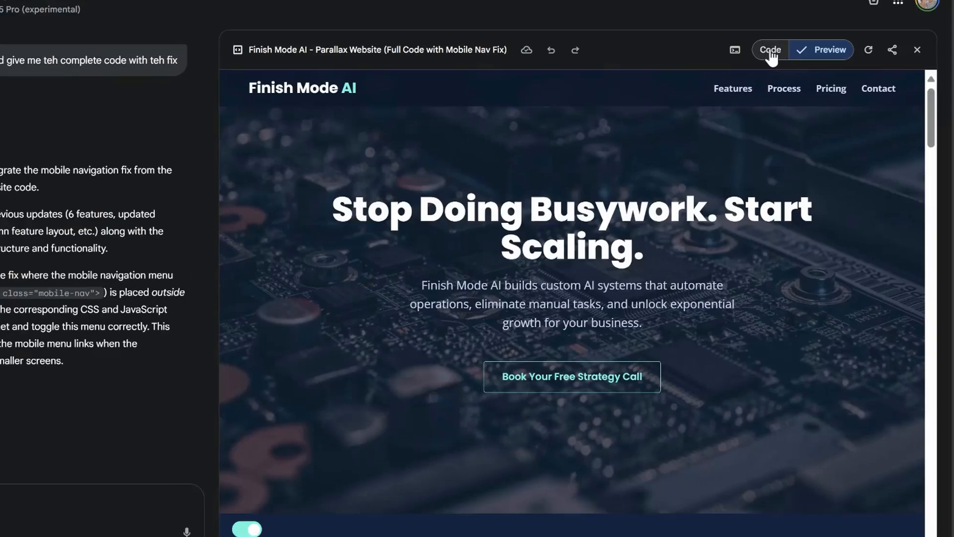
{"action": "left_click", "coordinate": [768, 50]}
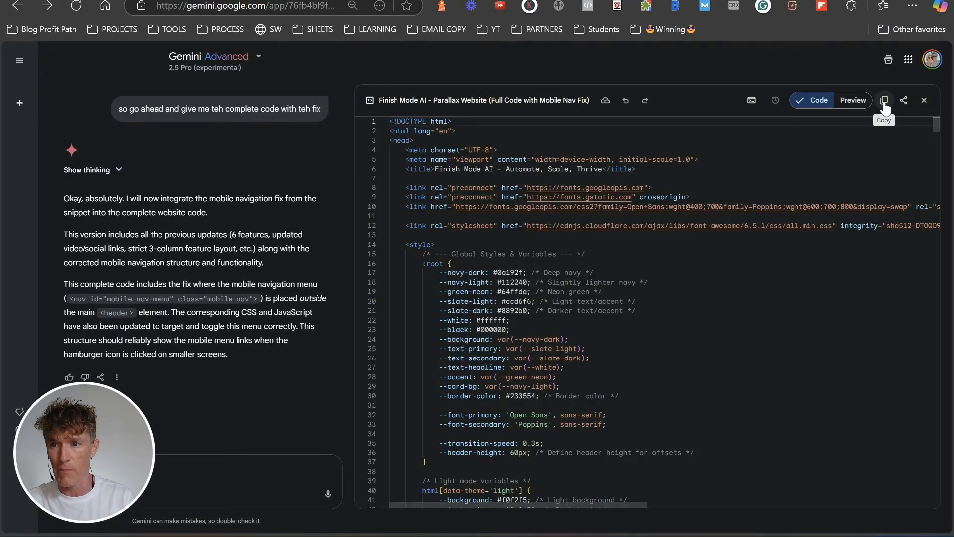
{"action": "left_click", "coordinate": [884, 100]}
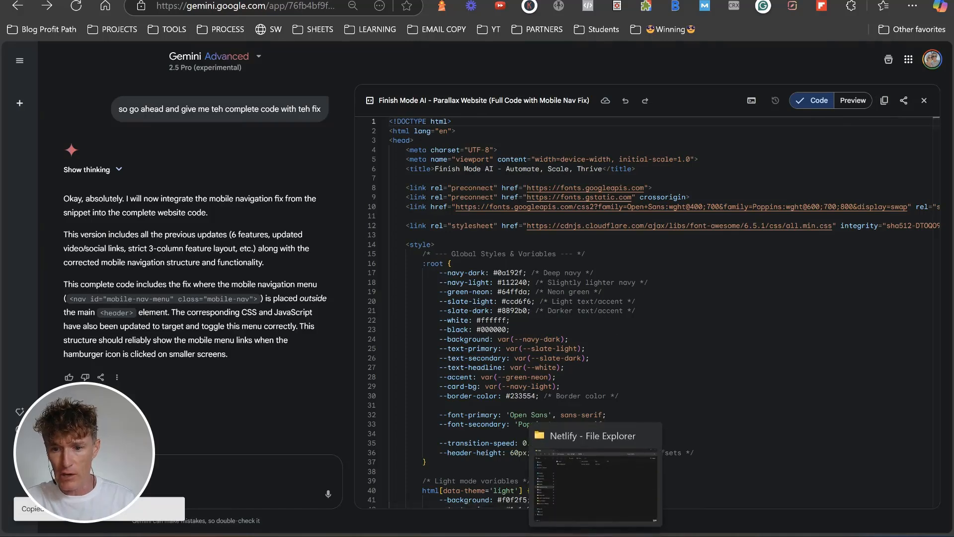
Create a new FINISHMODE2 folder inside the Netlify folder.
{"action": "right_click", "coordinate": [209, 144]}
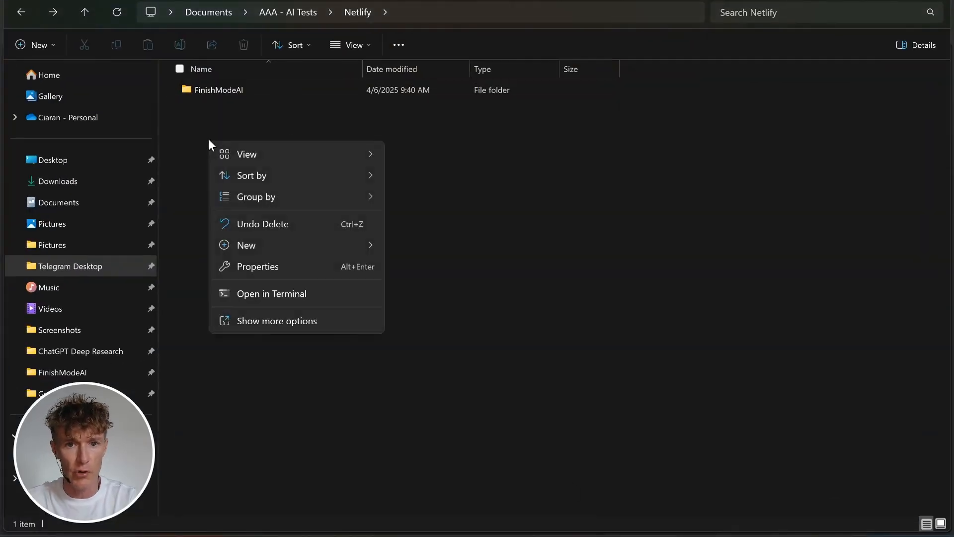
{"action": "left_click", "coordinate": [414, 248]}
{"action": "type", "text": "FINISH"}
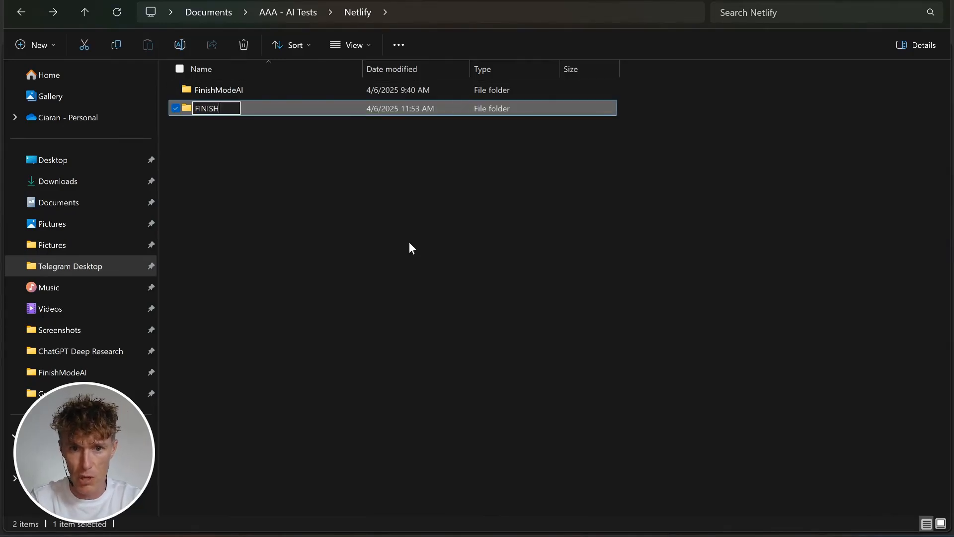
{"action": "type", "text": "MODE2"}
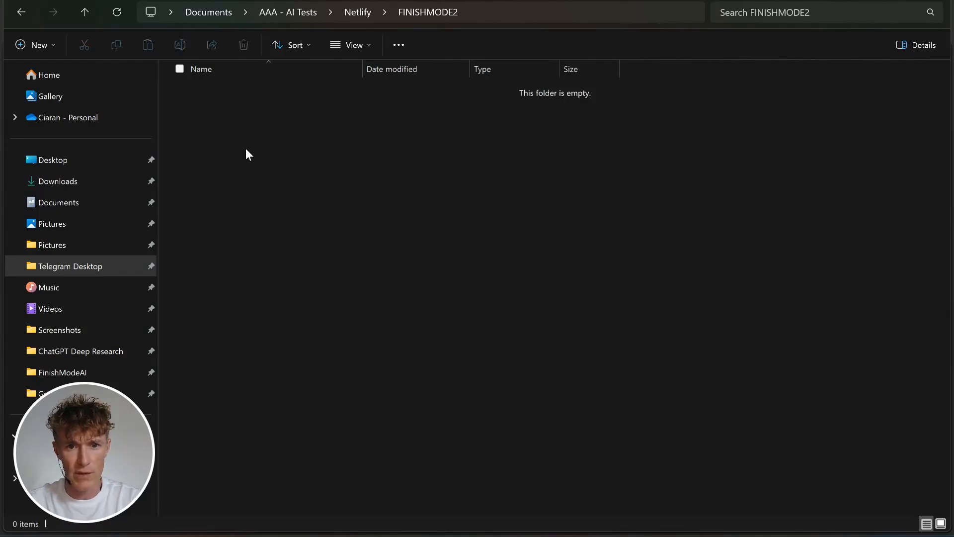
Add a new index.html file to the empty folder, confirming the extension change.
{"action": "right_click", "coordinate": [247, 154]}
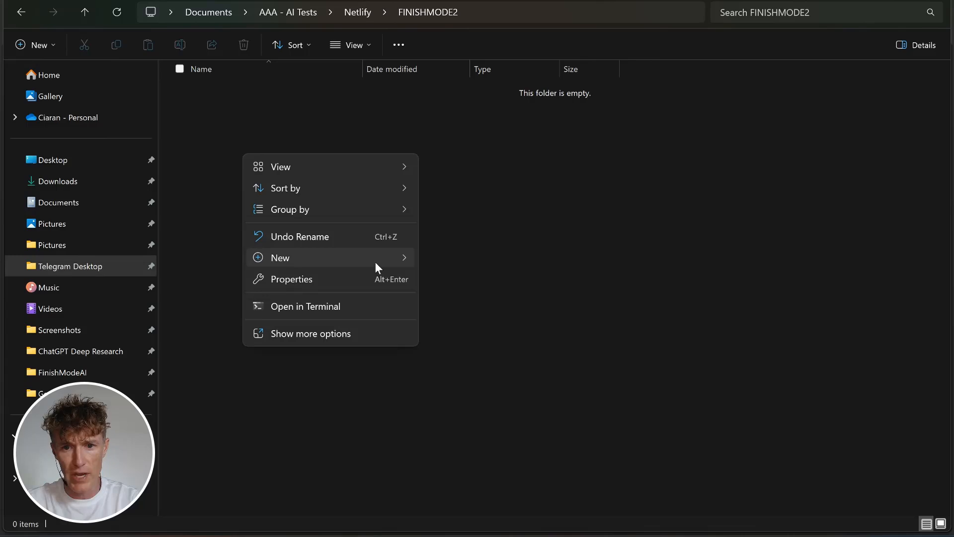
{"action": "left_click", "coordinate": [280, 257]}
{"action": "type", "text": "index.html"}
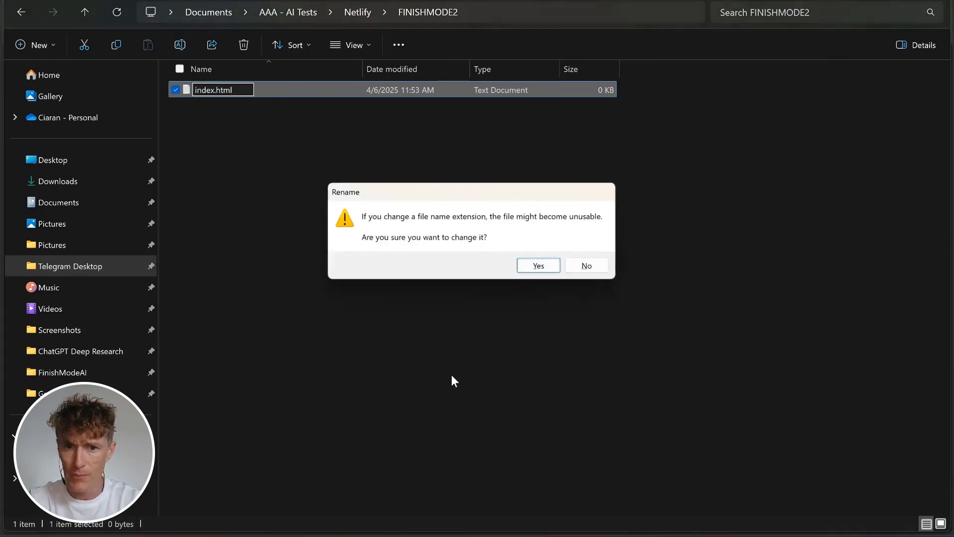
{"action": "left_click", "coordinate": [537, 265]}
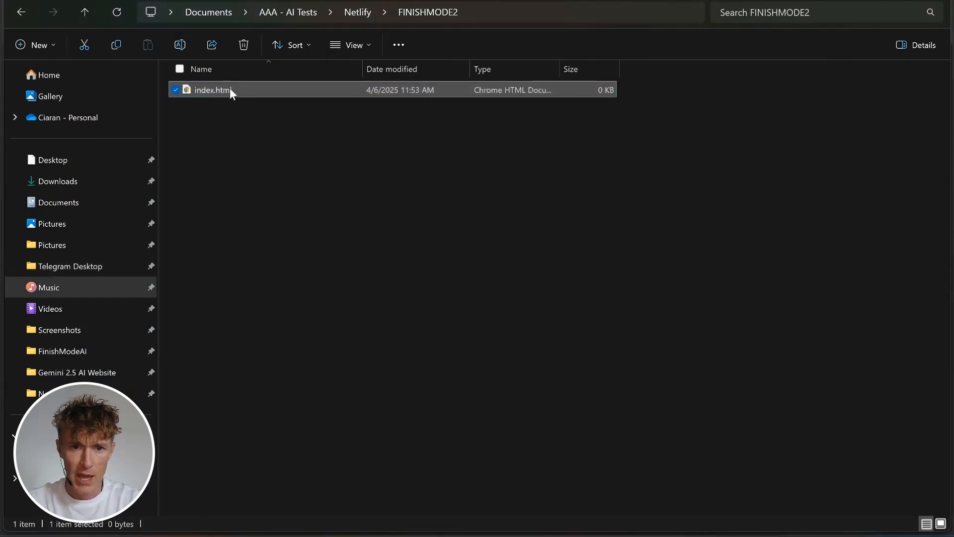
Open index.html in Visual Studio Code, paste Gemini's landing page code, save and close.
{"action": "right_click", "coordinate": [212, 89]}
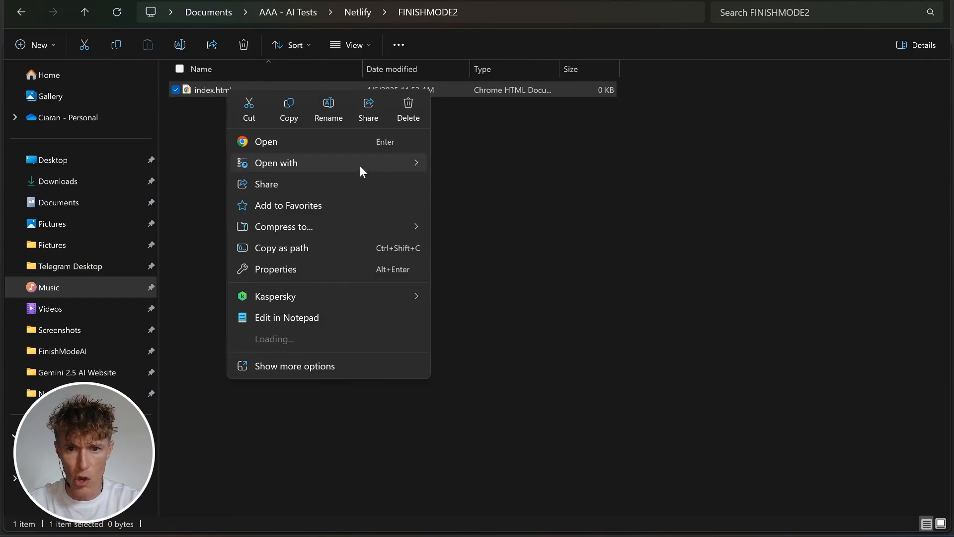
{"action": "left_click", "coordinate": [276, 163]}
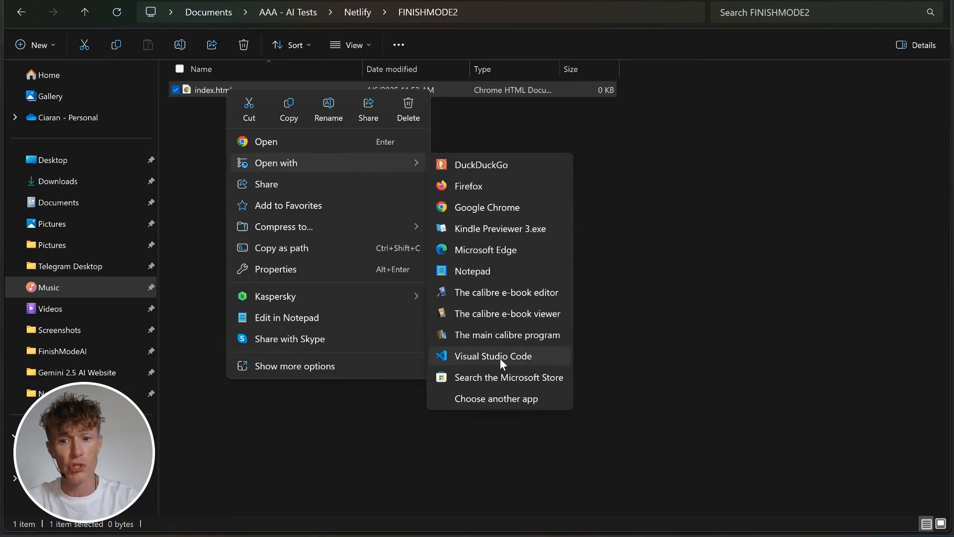
{"action": "mouse_move", "coordinate": [511, 334]}
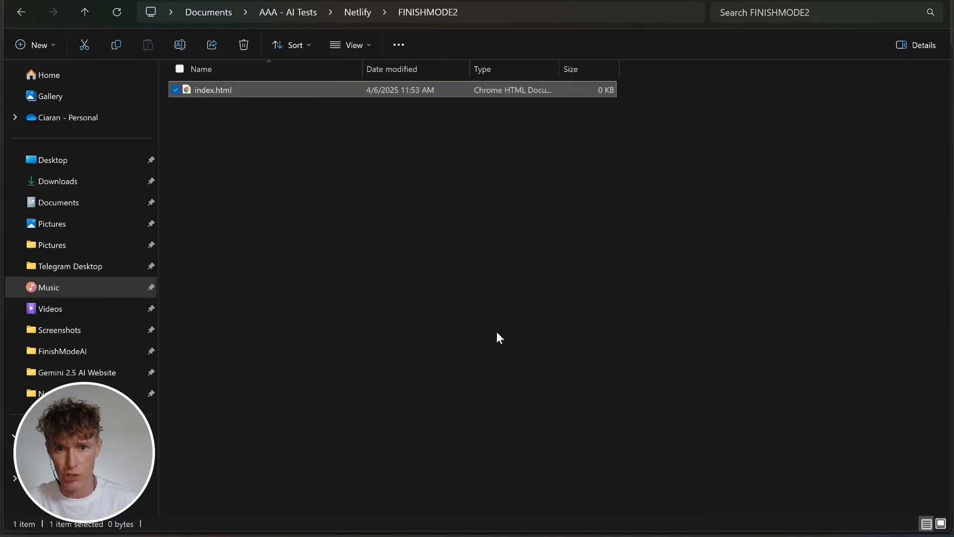
{"action": "double_click", "coordinate": [213, 90]}
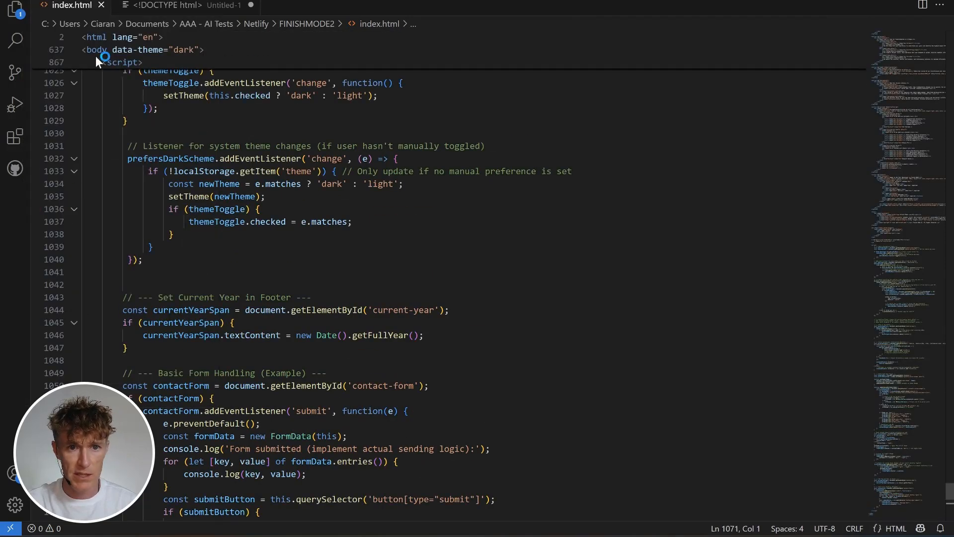
{"action": "left_click", "coordinate": [176, 6]}
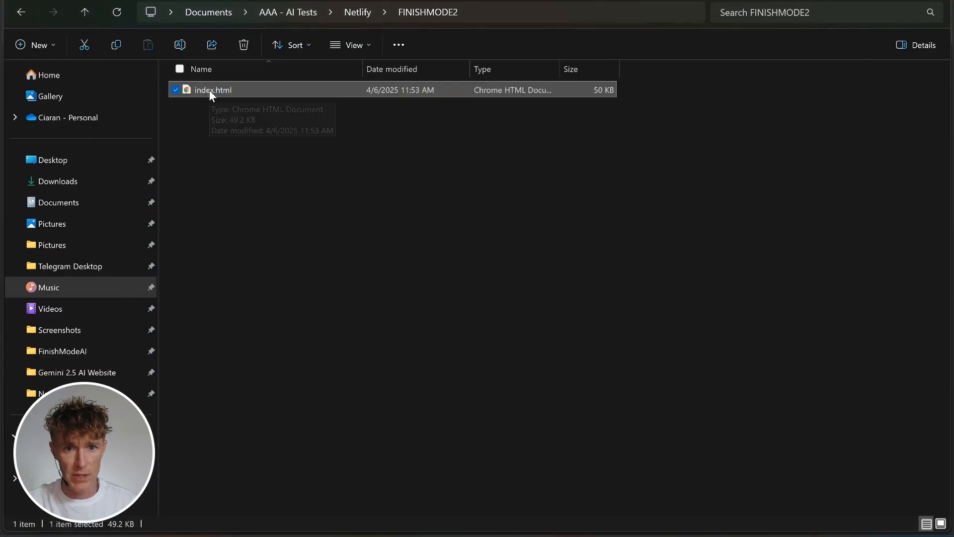
Open the saved index.html in Edge and scroll through the landing page.
{"action": "right_click", "coordinate": [213, 90]}
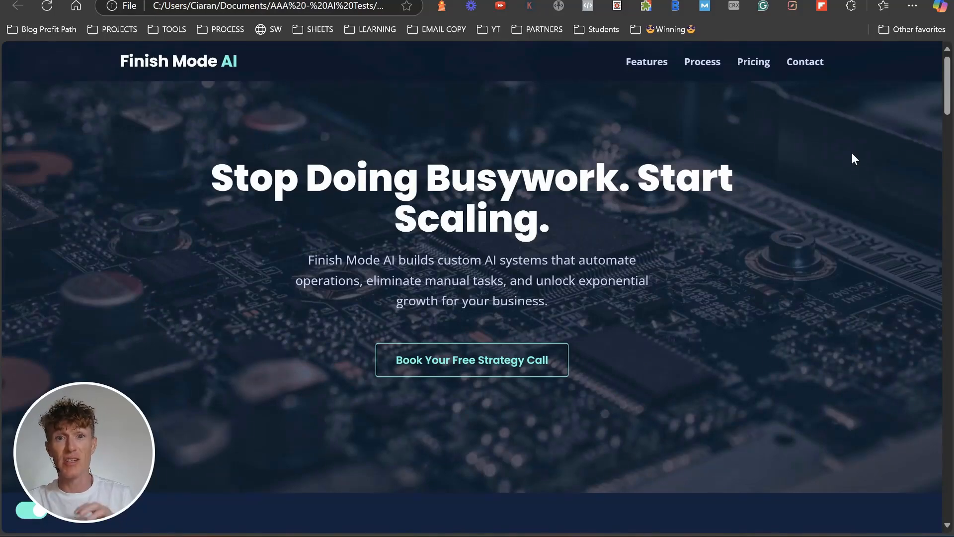
{"action": "scroll", "scroll_direction": "down", "scroll_amount": 3}
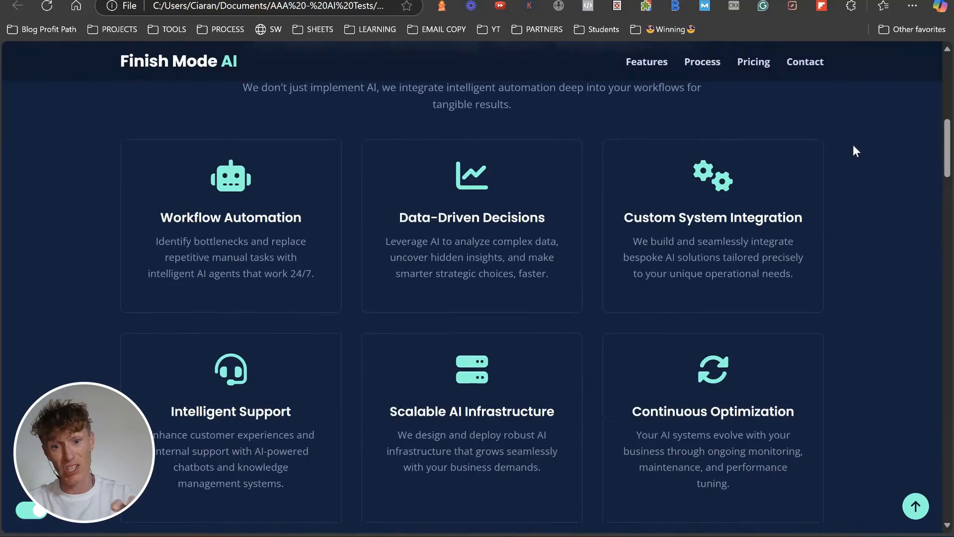
{"action": "scroll", "scroll_direction": "down", "scroll_amount": 3}
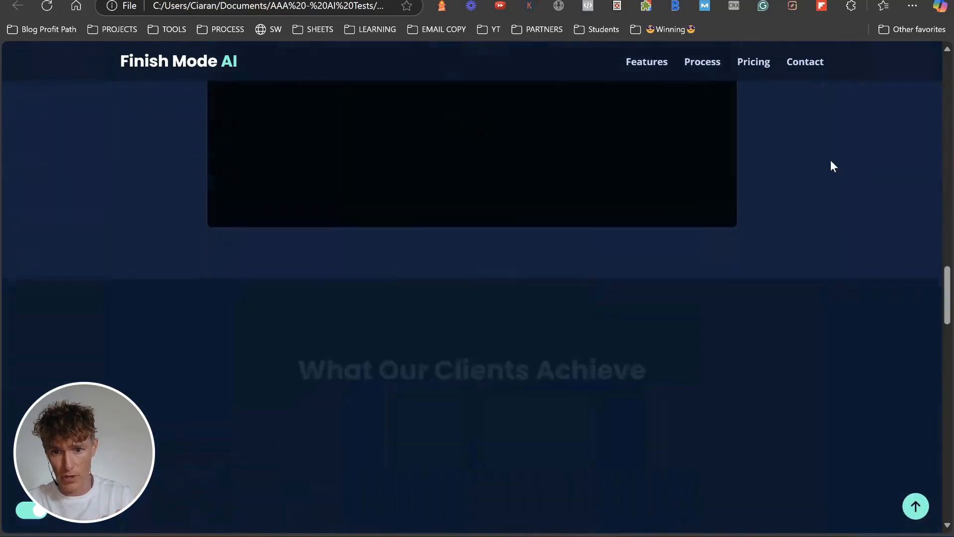
{"action": "scroll", "scroll_direction": "down", "scroll_amount": 3}
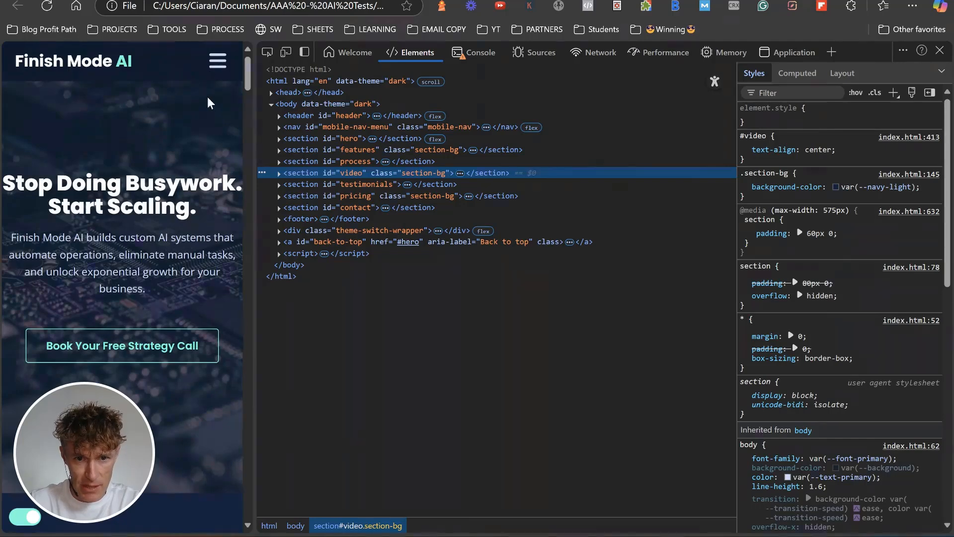
{"action": "left_click", "coordinate": [217, 61]}
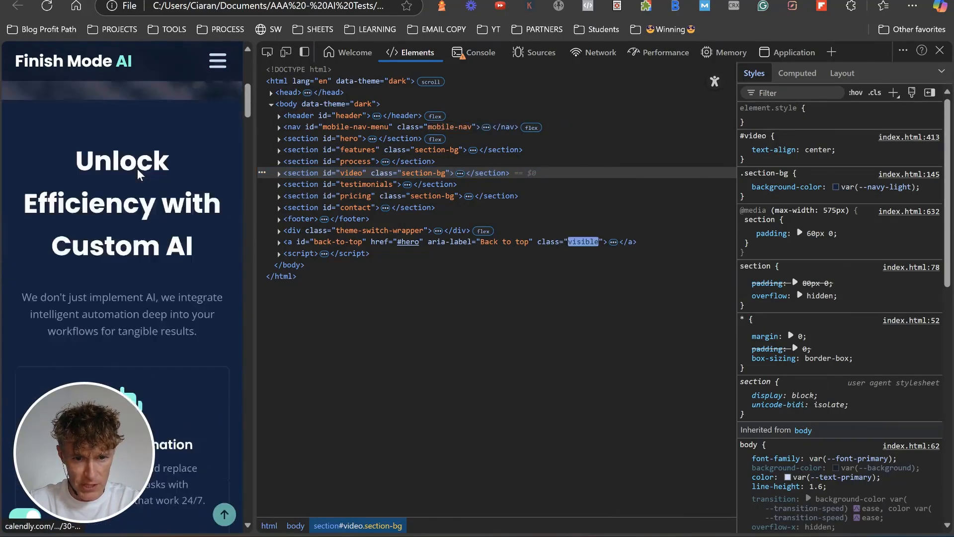
{"action": "scroll", "scroll_direction": "down", "scroll_amount": 3}
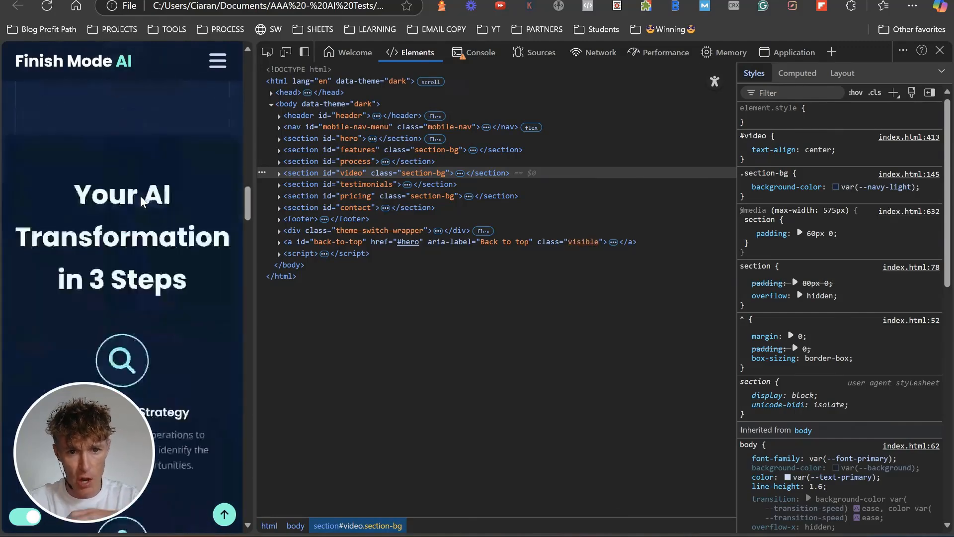
{"action": "scroll", "scroll_direction": "down", "scroll_amount": 3}
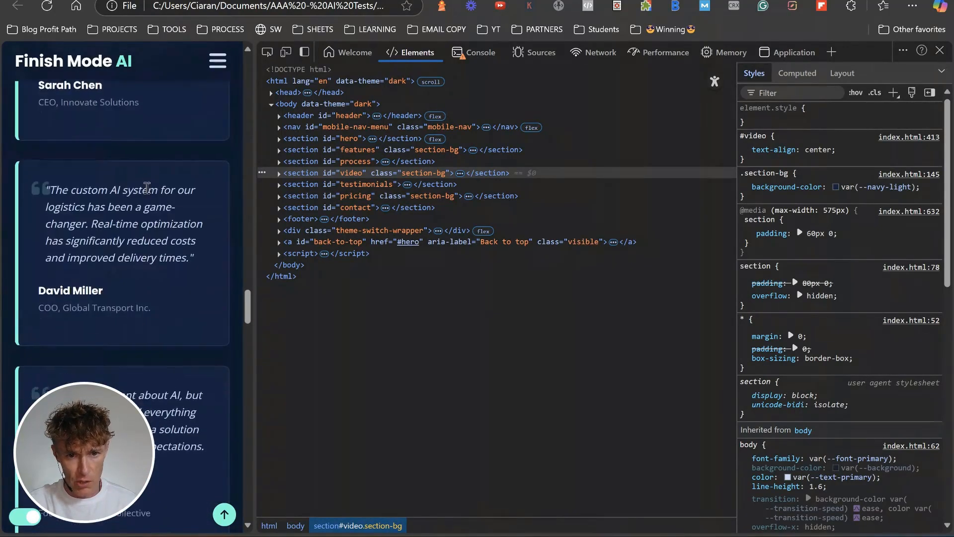
{"action": "scroll", "scroll_direction": "down", "scroll_amount": 3}
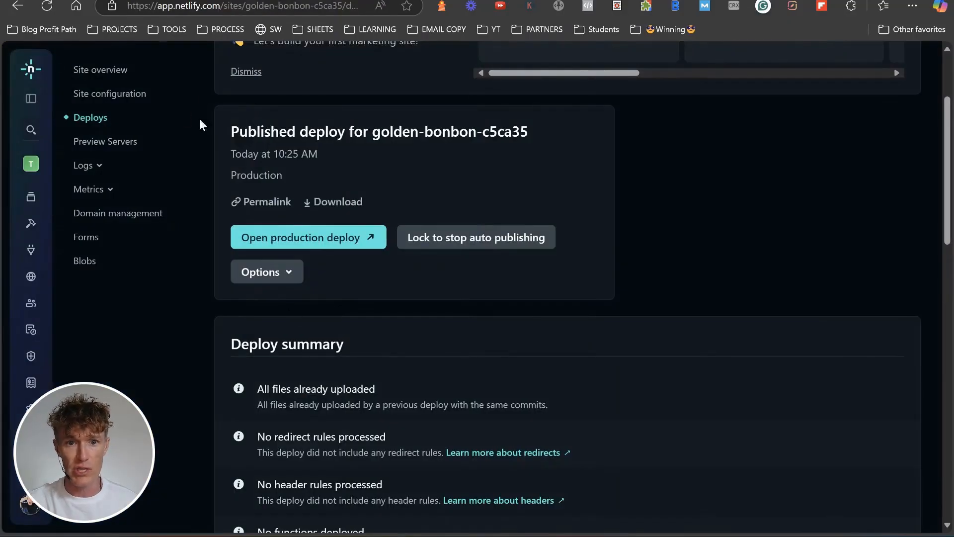
Go to the site's Deploys list and scroll to the drag-and-drop upload area.
{"action": "left_click", "coordinate": [90, 117]}
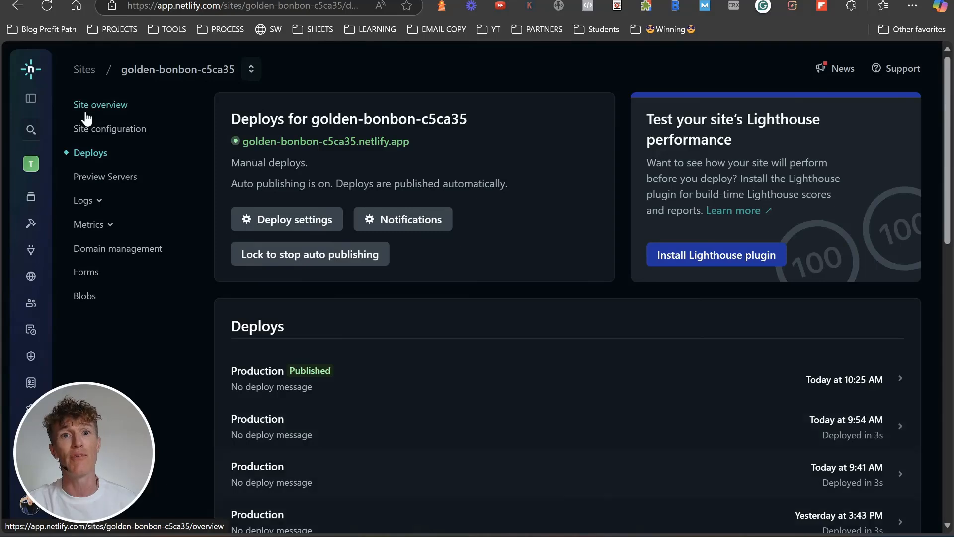
{"action": "mouse_move", "coordinate": [228, 339]}
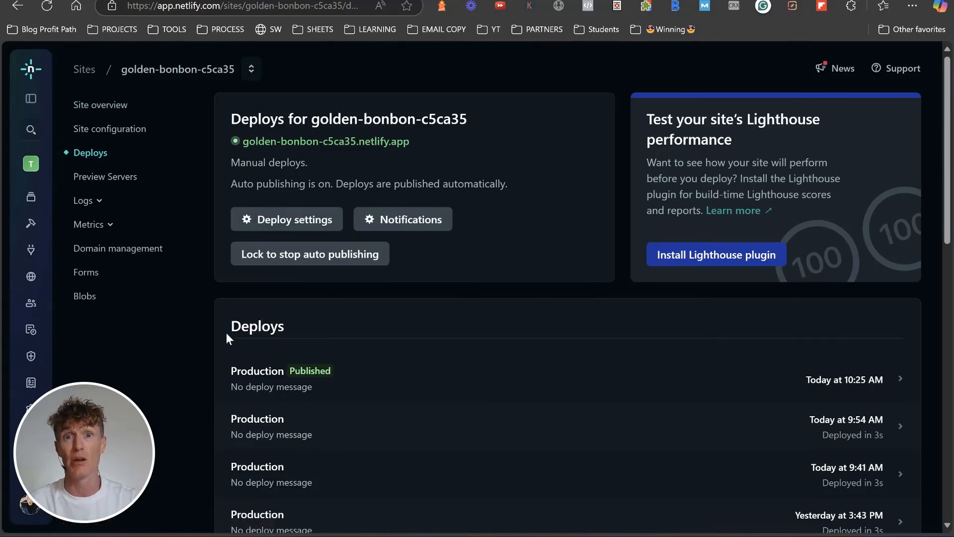
{"action": "mouse_move", "coordinate": [217, 393]}
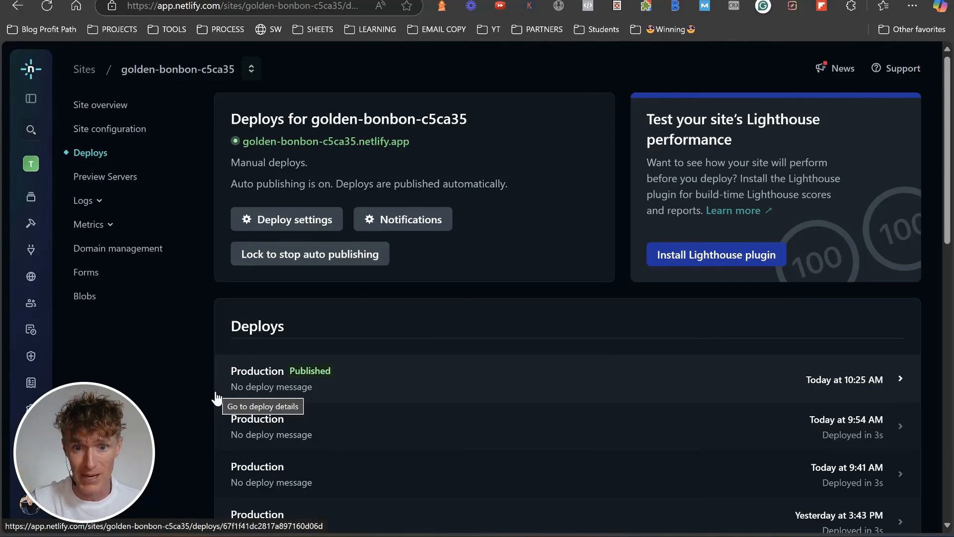
{"action": "mouse_move", "coordinate": [197, 366]}
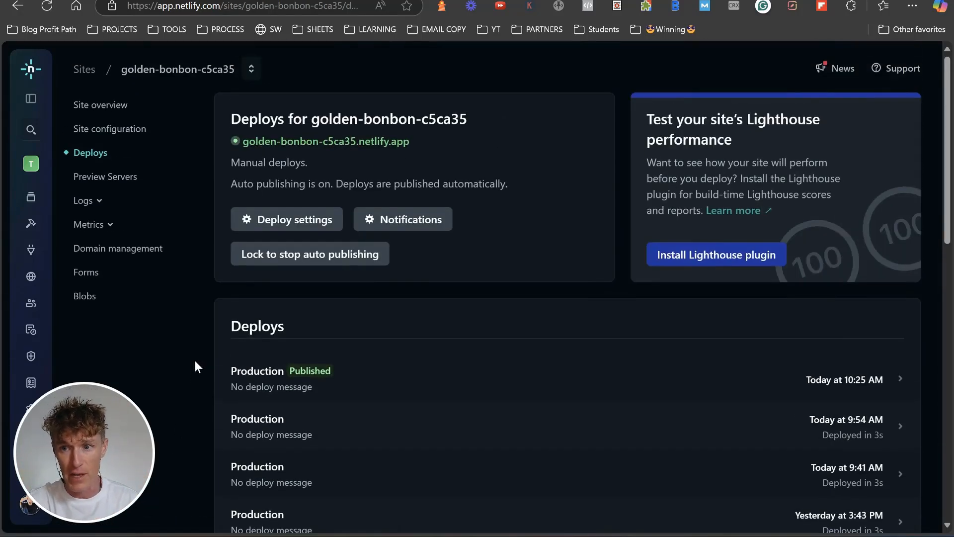
{"action": "scroll", "scroll_direction": "down", "scroll_amount": 3}
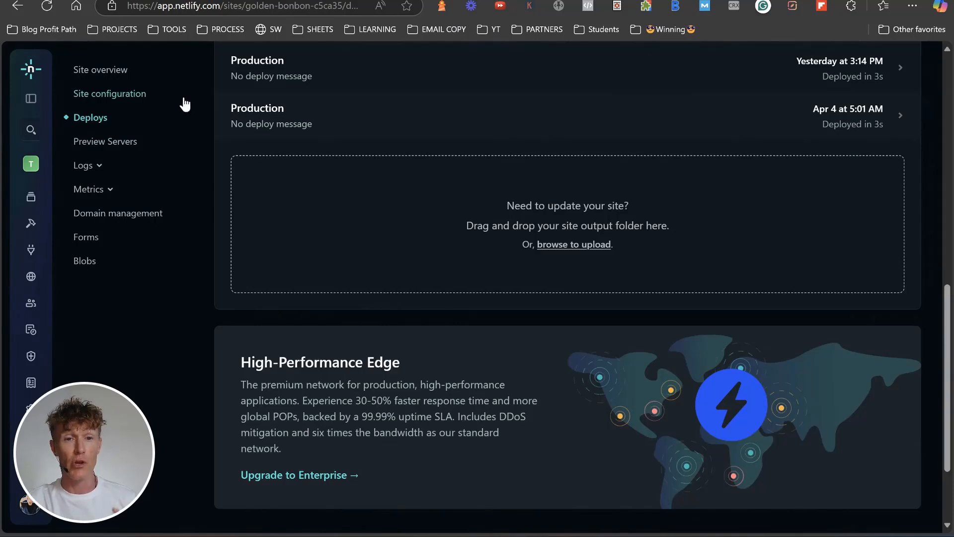
{"action": "mouse_move", "coordinate": [103, 124]}
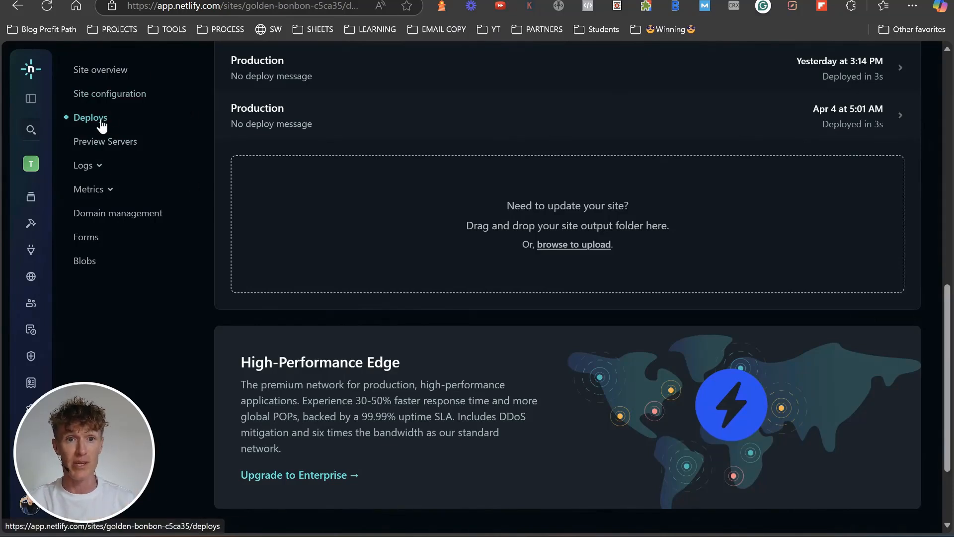
{"action": "mouse_move", "coordinate": [557, 224]}
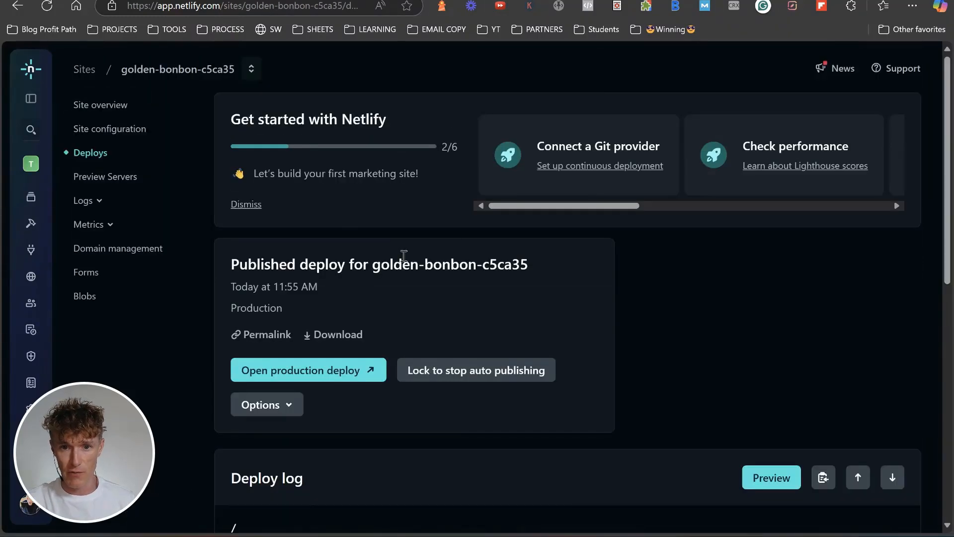
Open the production deploy at golden-bonbon-c5ca35.netlify.app, reload it and scroll through its sections.
{"action": "left_click", "coordinate": [303, 370]}
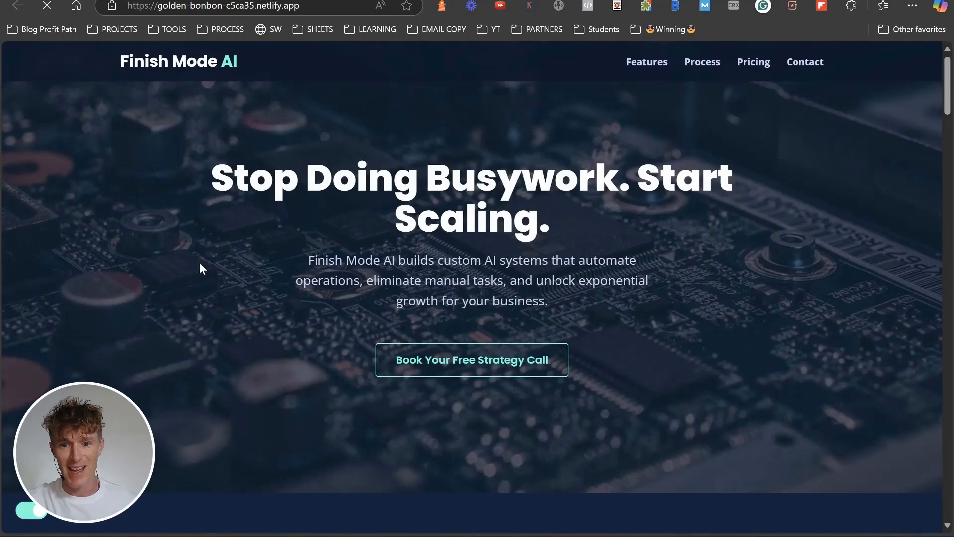
{"action": "left_click", "coordinate": [213, 6]}
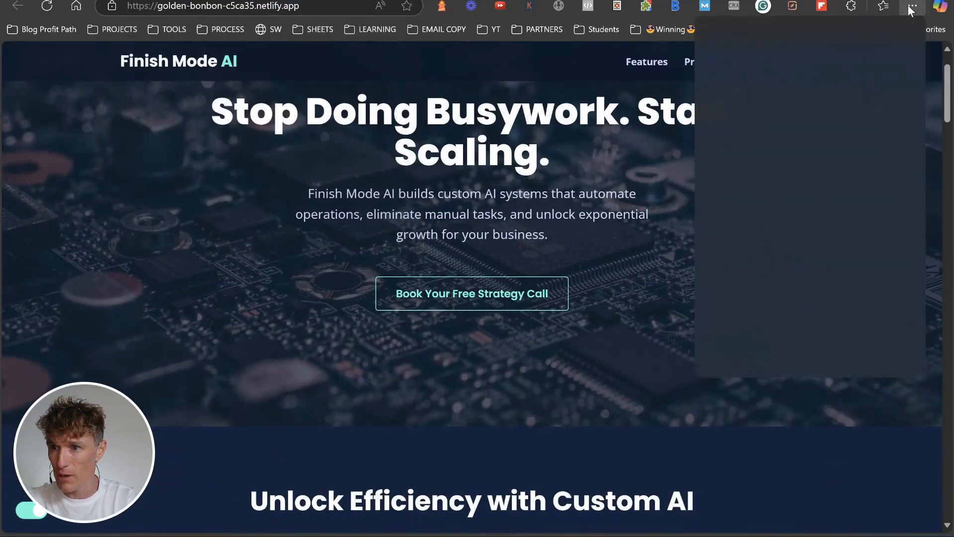
{"action": "left_click", "coordinate": [912, 7]}
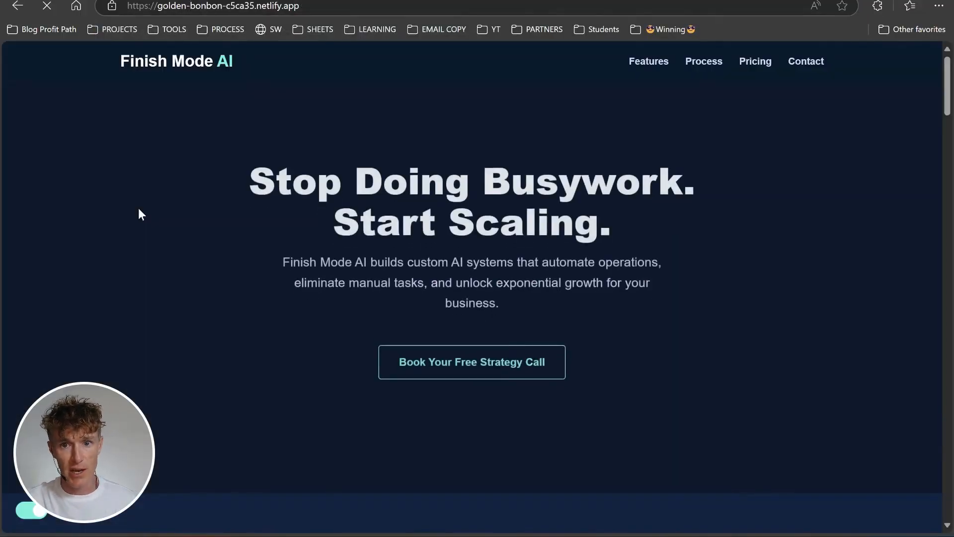
{"action": "scroll", "scroll_direction": "down", "scroll_amount": 3}
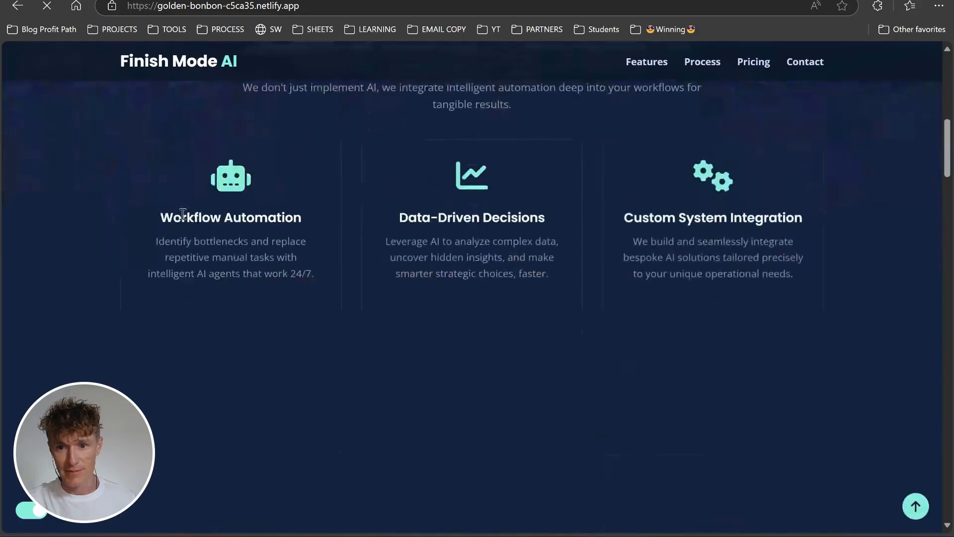
{"action": "scroll", "scroll_direction": "down", "scroll_amount": 3}
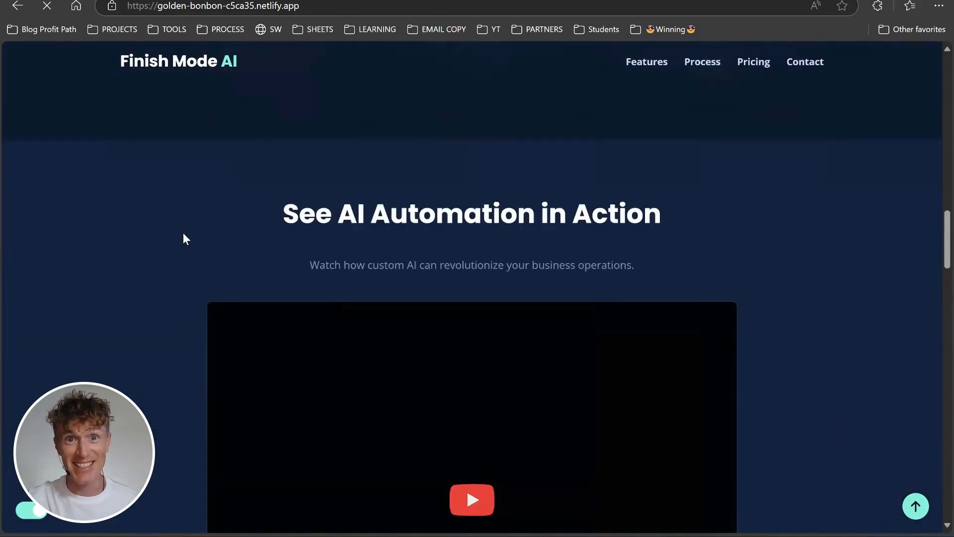
{"action": "scroll", "scroll_direction": "down", "scroll_amount": 3}
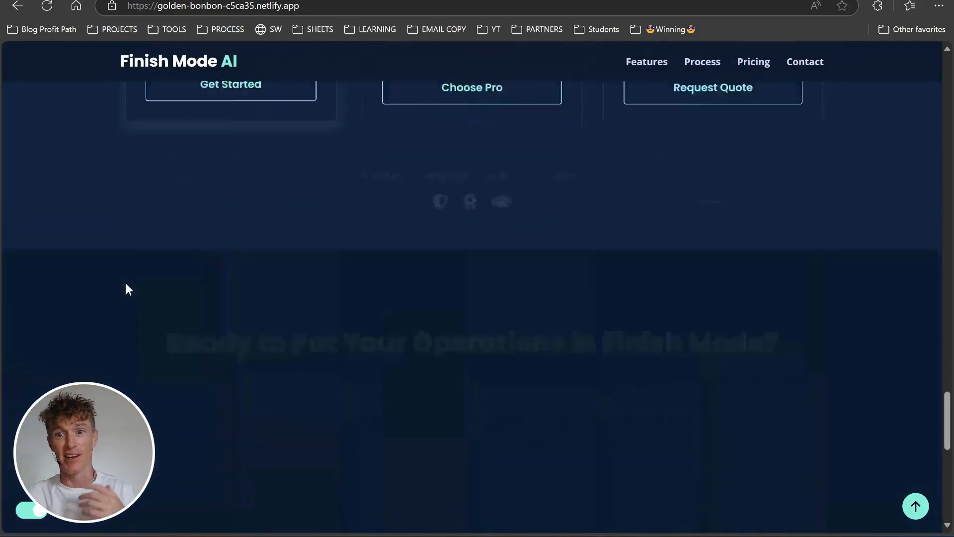
{"action": "scroll", "scroll_direction": "down", "scroll_amount": 3}
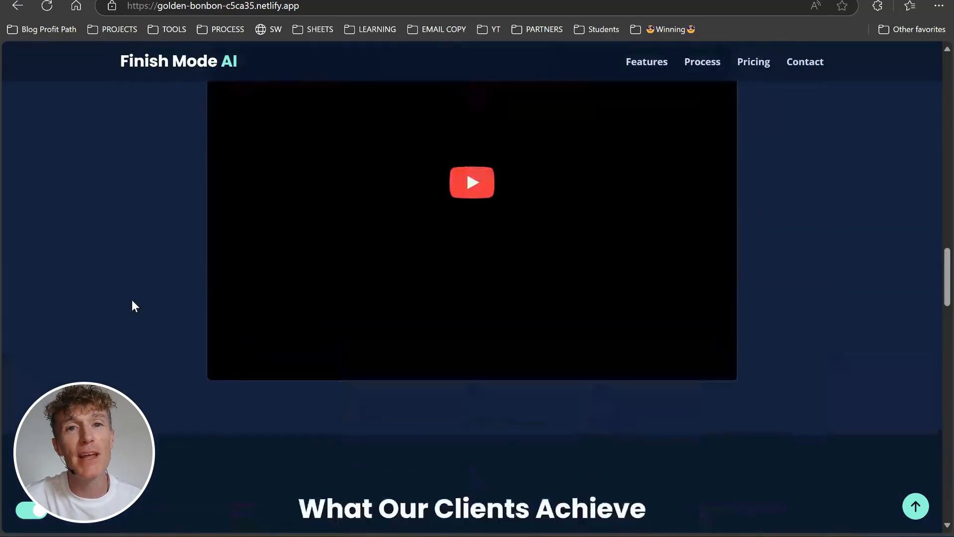
{"action": "scroll", "scroll_direction": "up", "scroll_amount": 3}
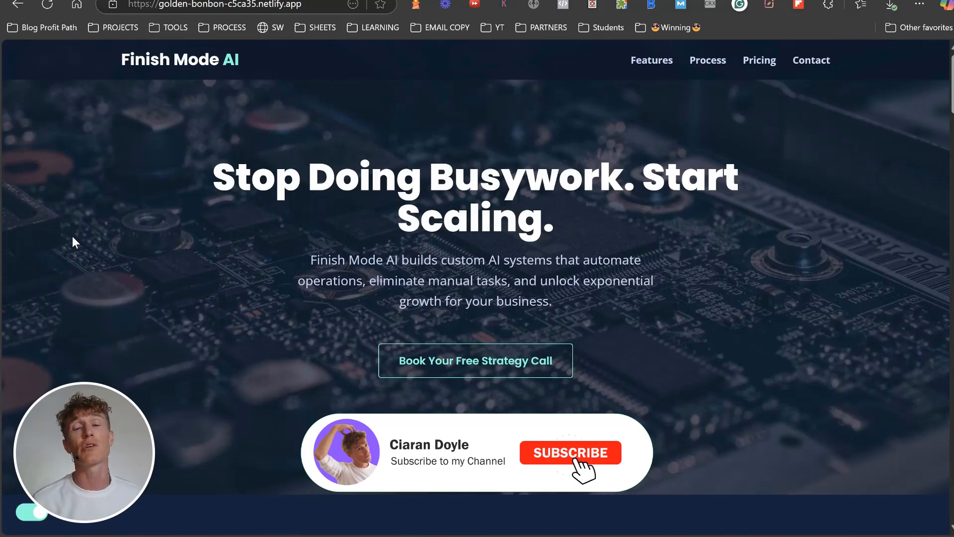
{"action": "left_click", "coordinate": [569, 452]}
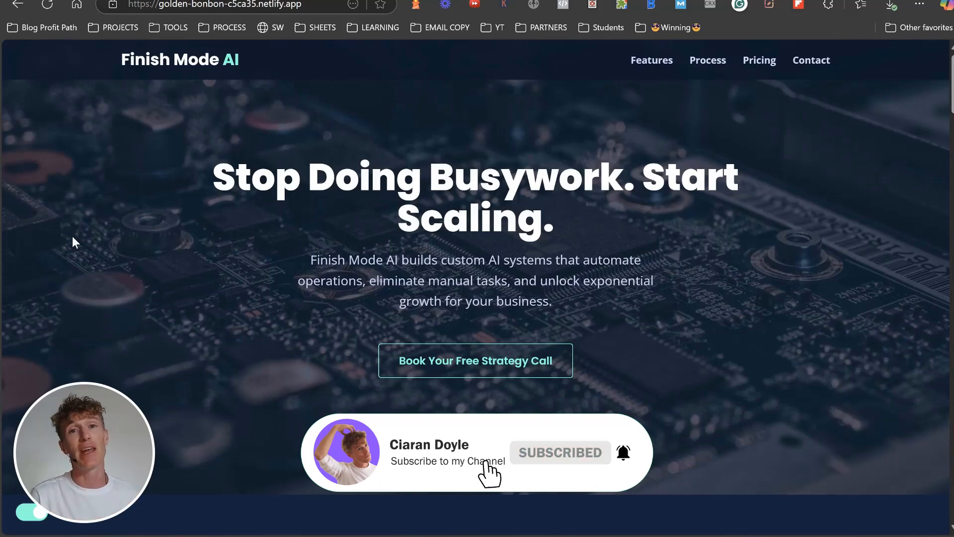